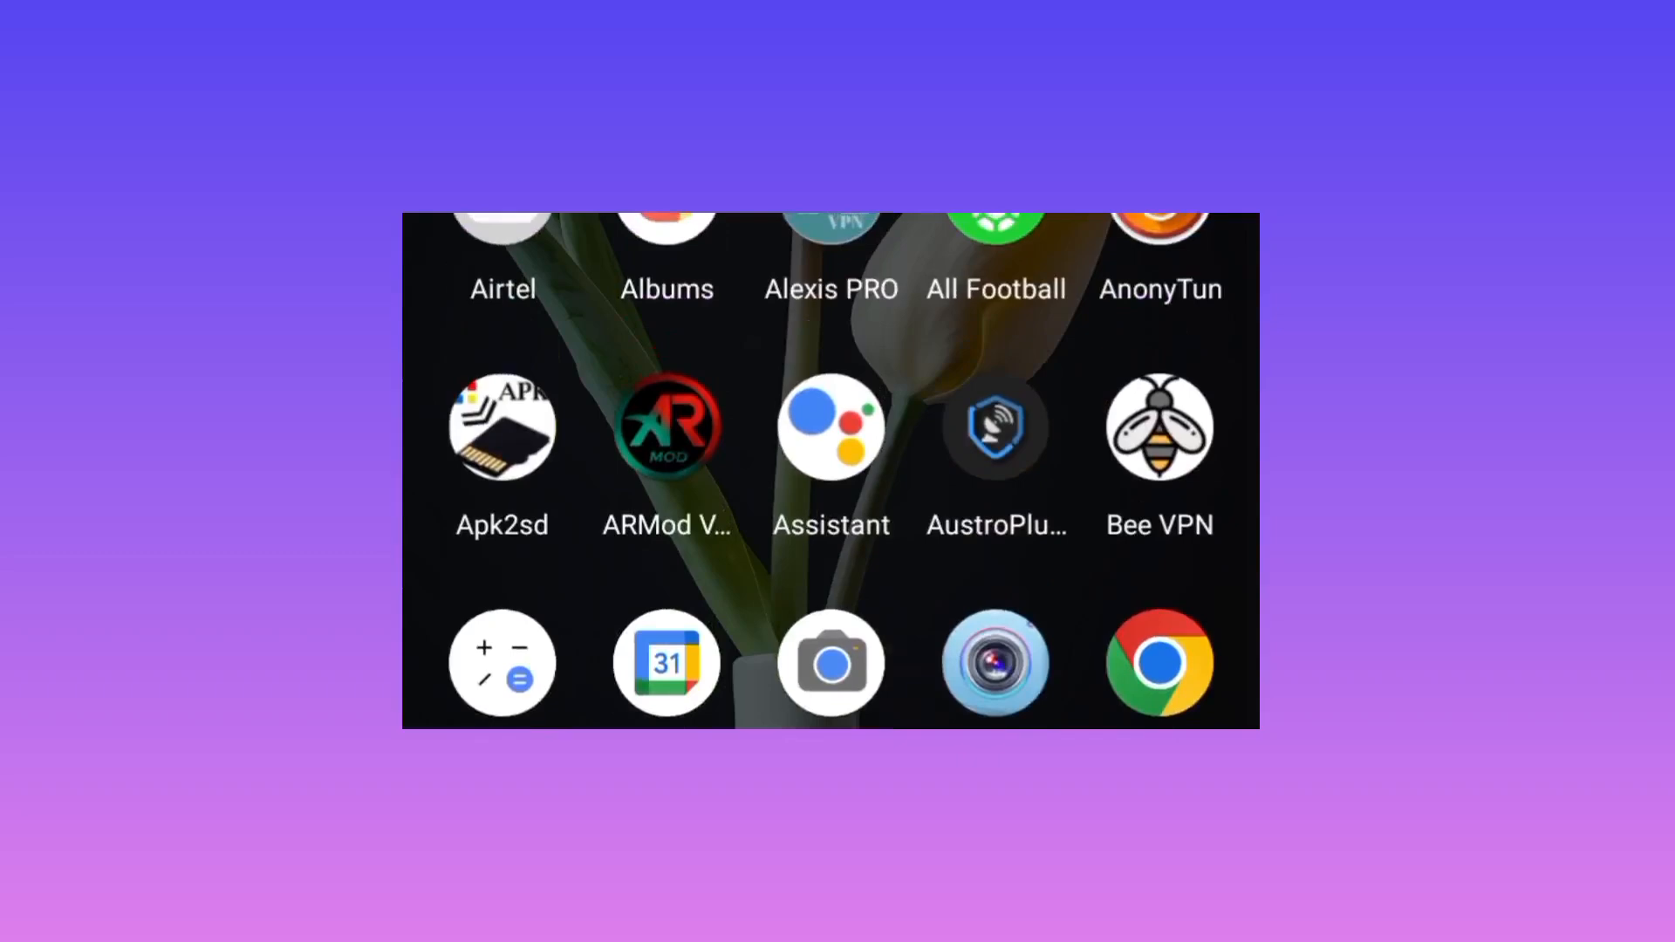
Scroll through the app drawer to reach the Play Store icon
scroll("down", 3)
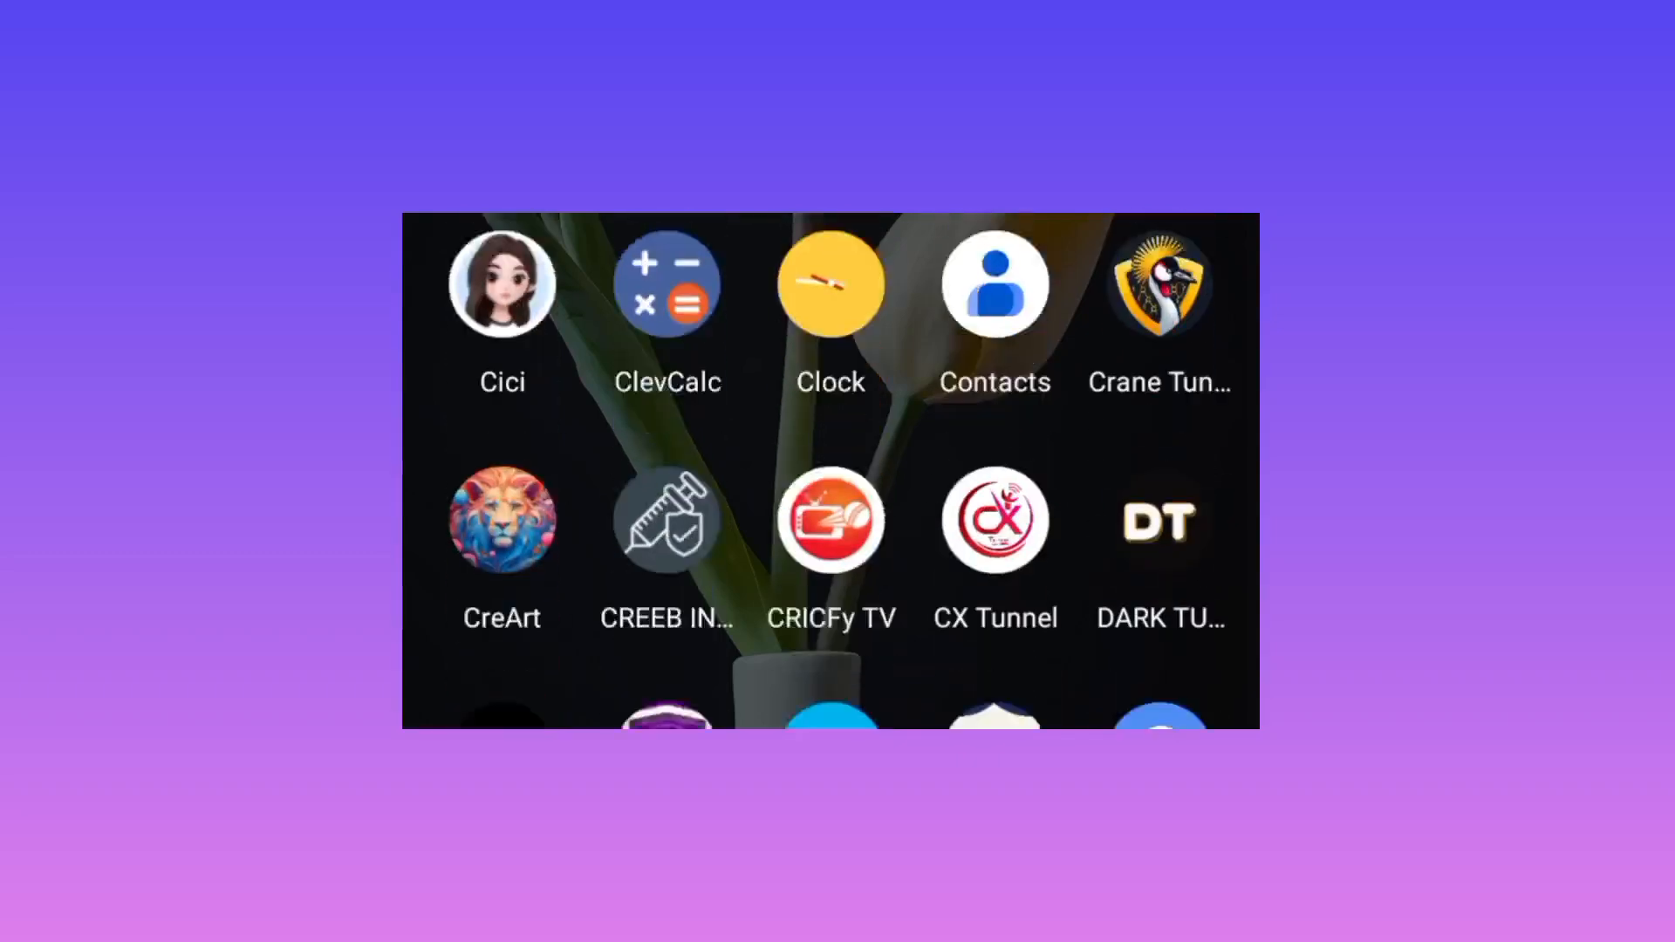
scroll("down", 3)
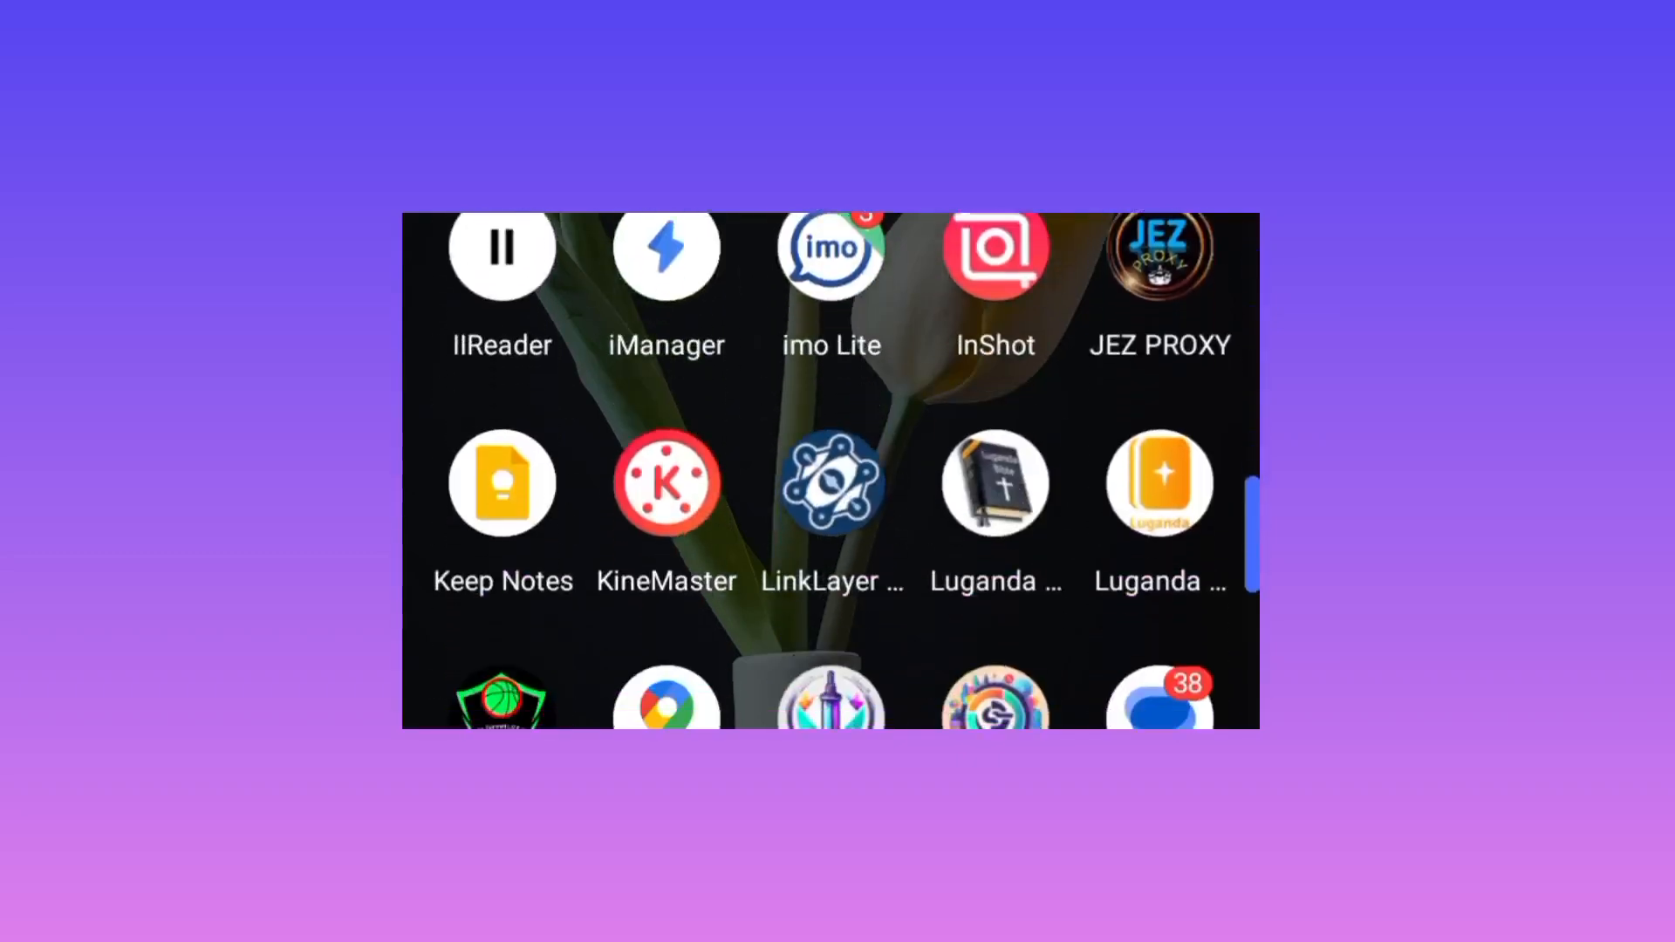
scroll("down", 3)
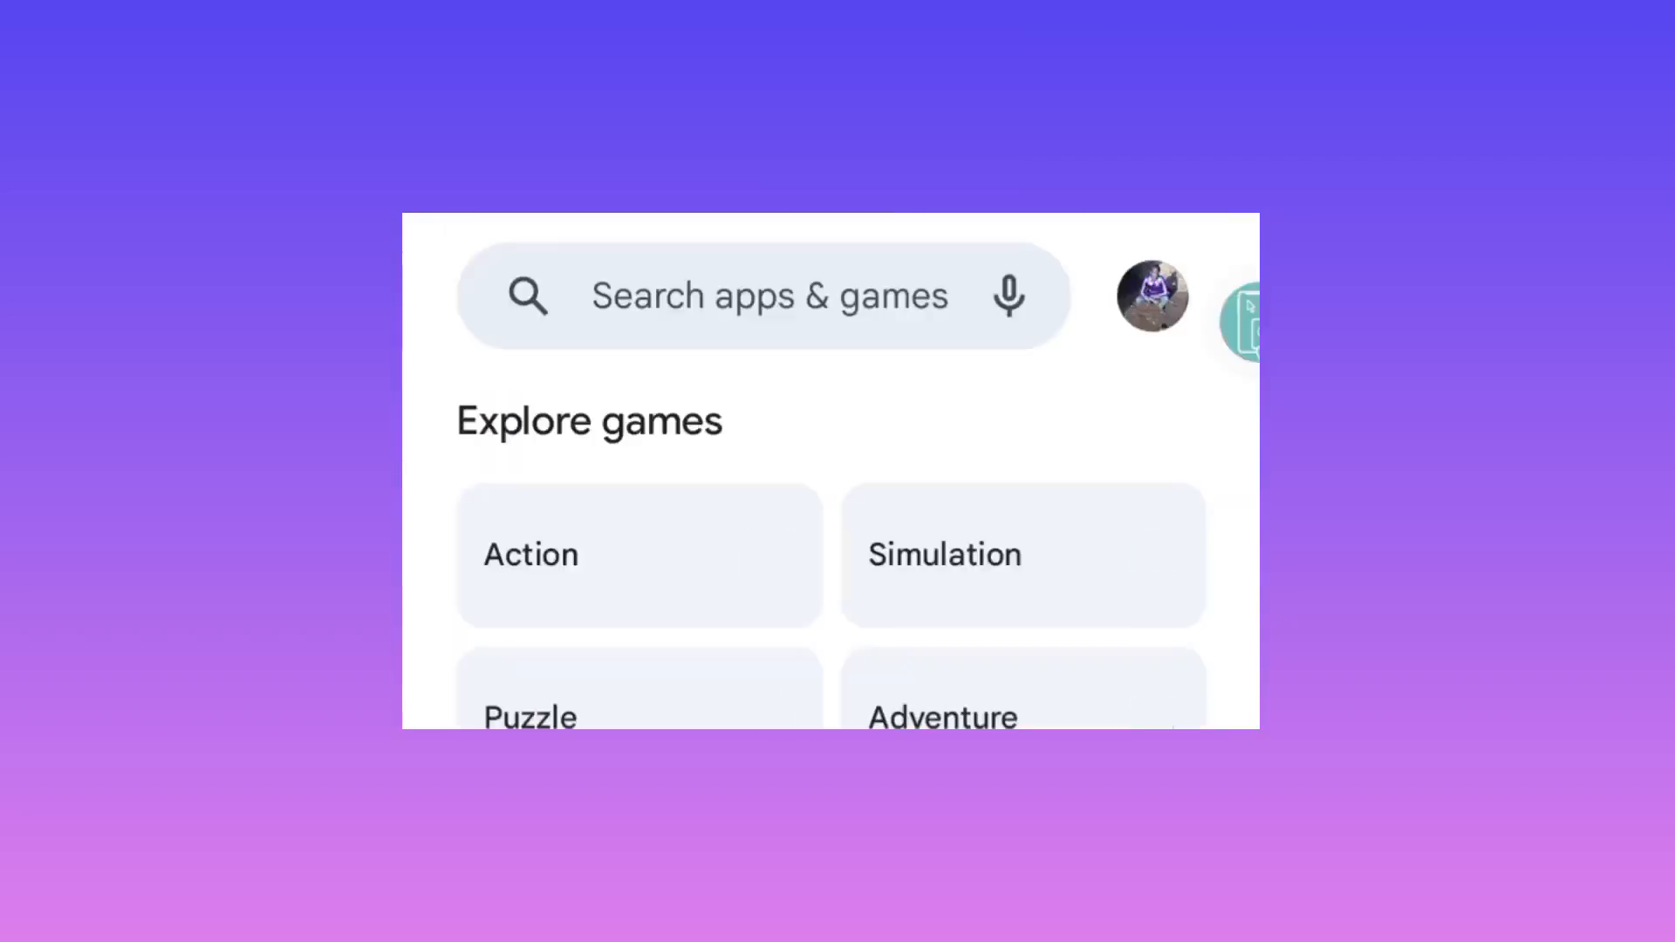
Enter "4u tunnel pro" in the Play Store search bar
left_click(769, 295)
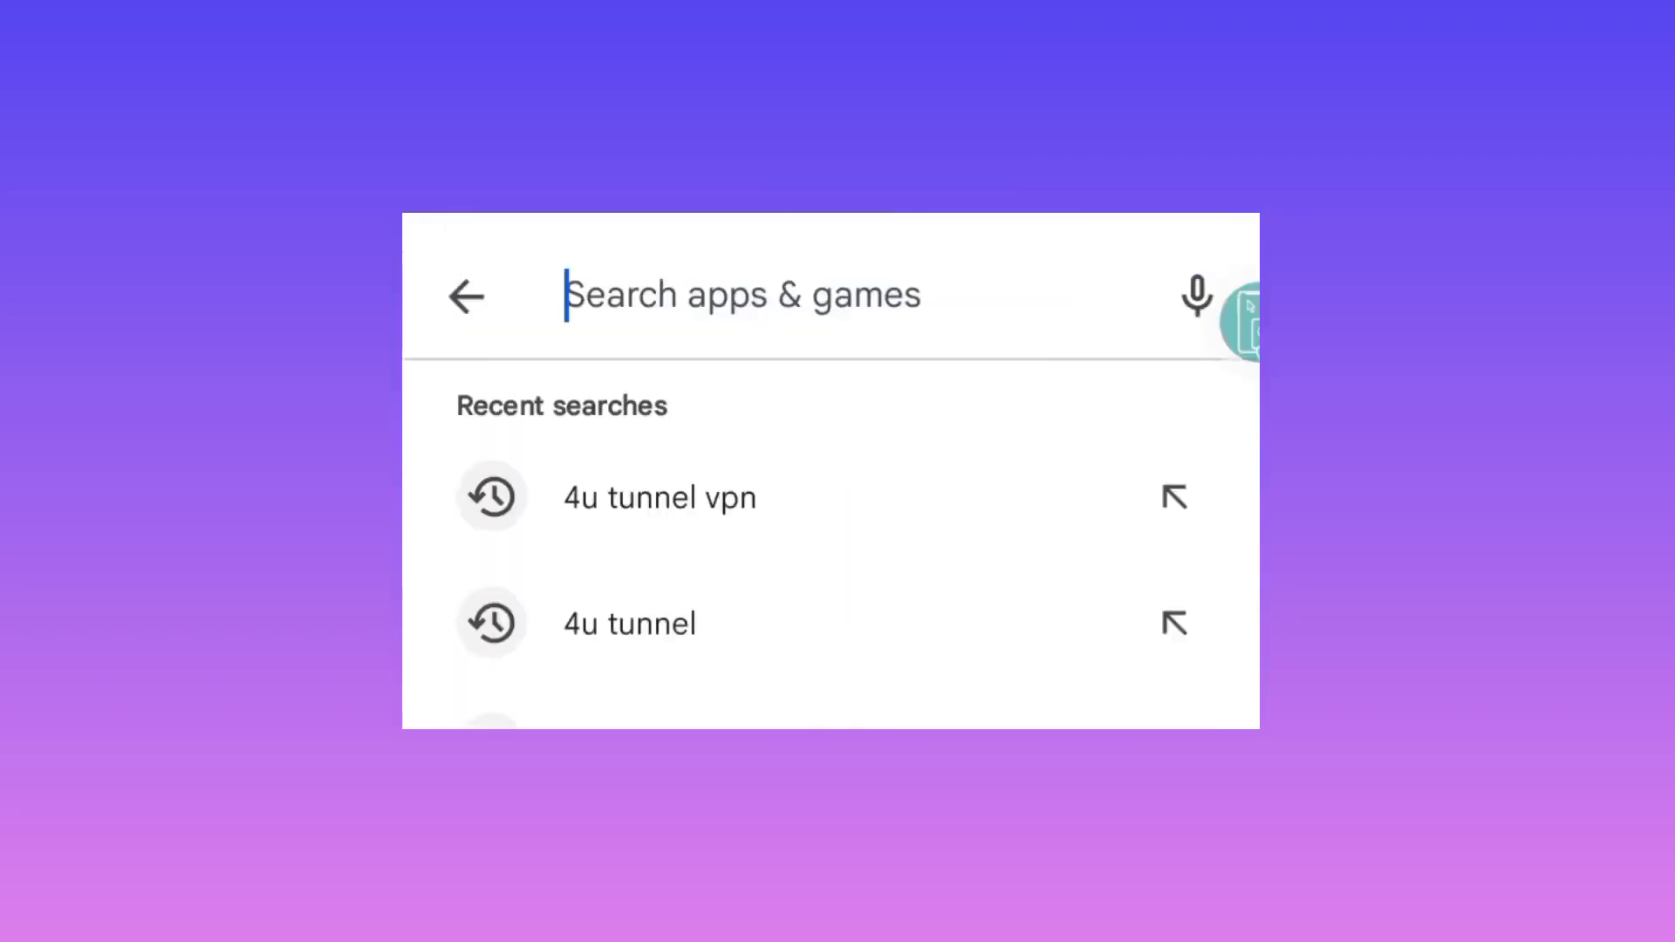
type("4u")
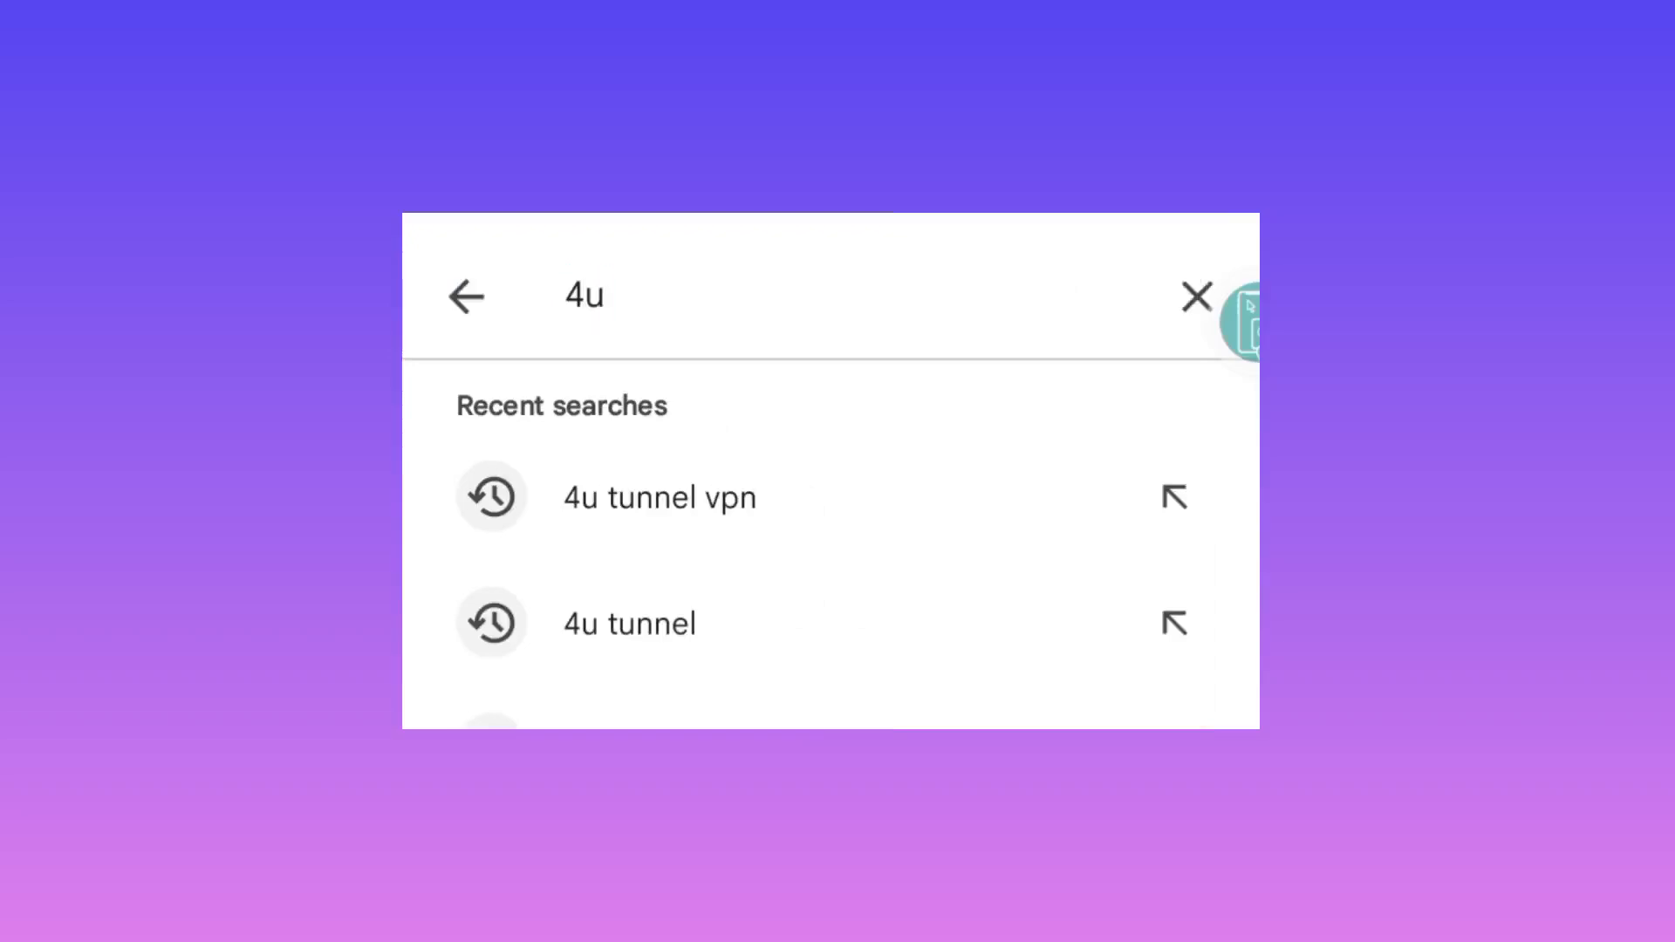
type("tunnel")
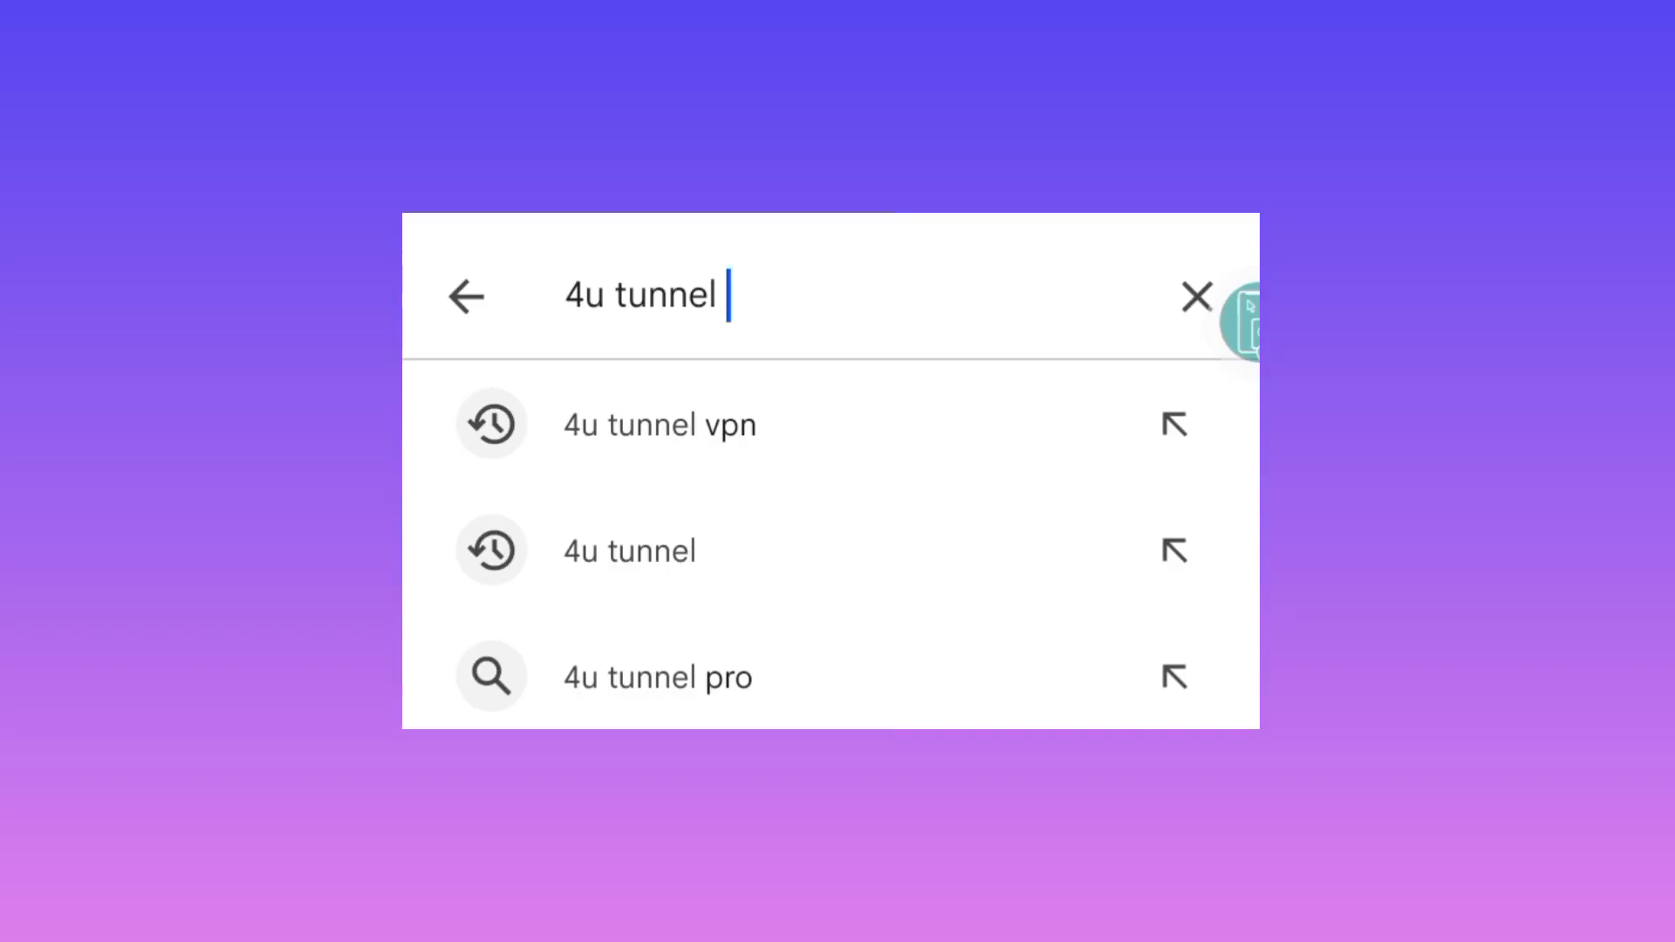
type("pro vpn")
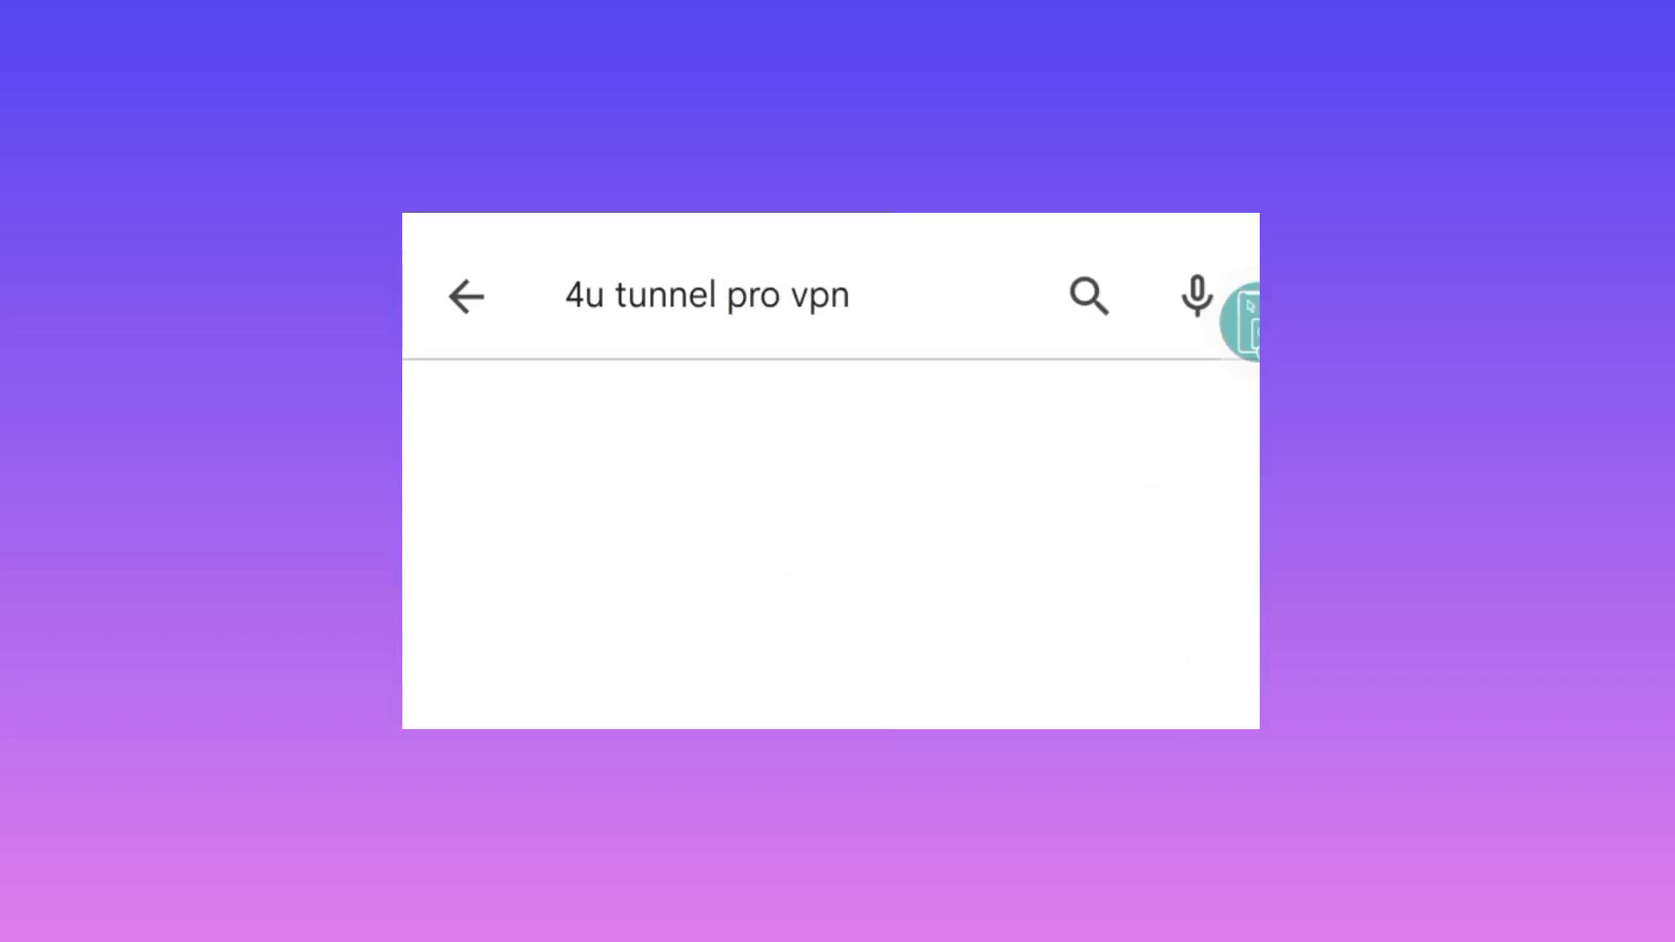
Run the search and scroll past sponsored apps to the 4U TUNNEL PRO - VPN Proxy listing
left_click(1089, 295)
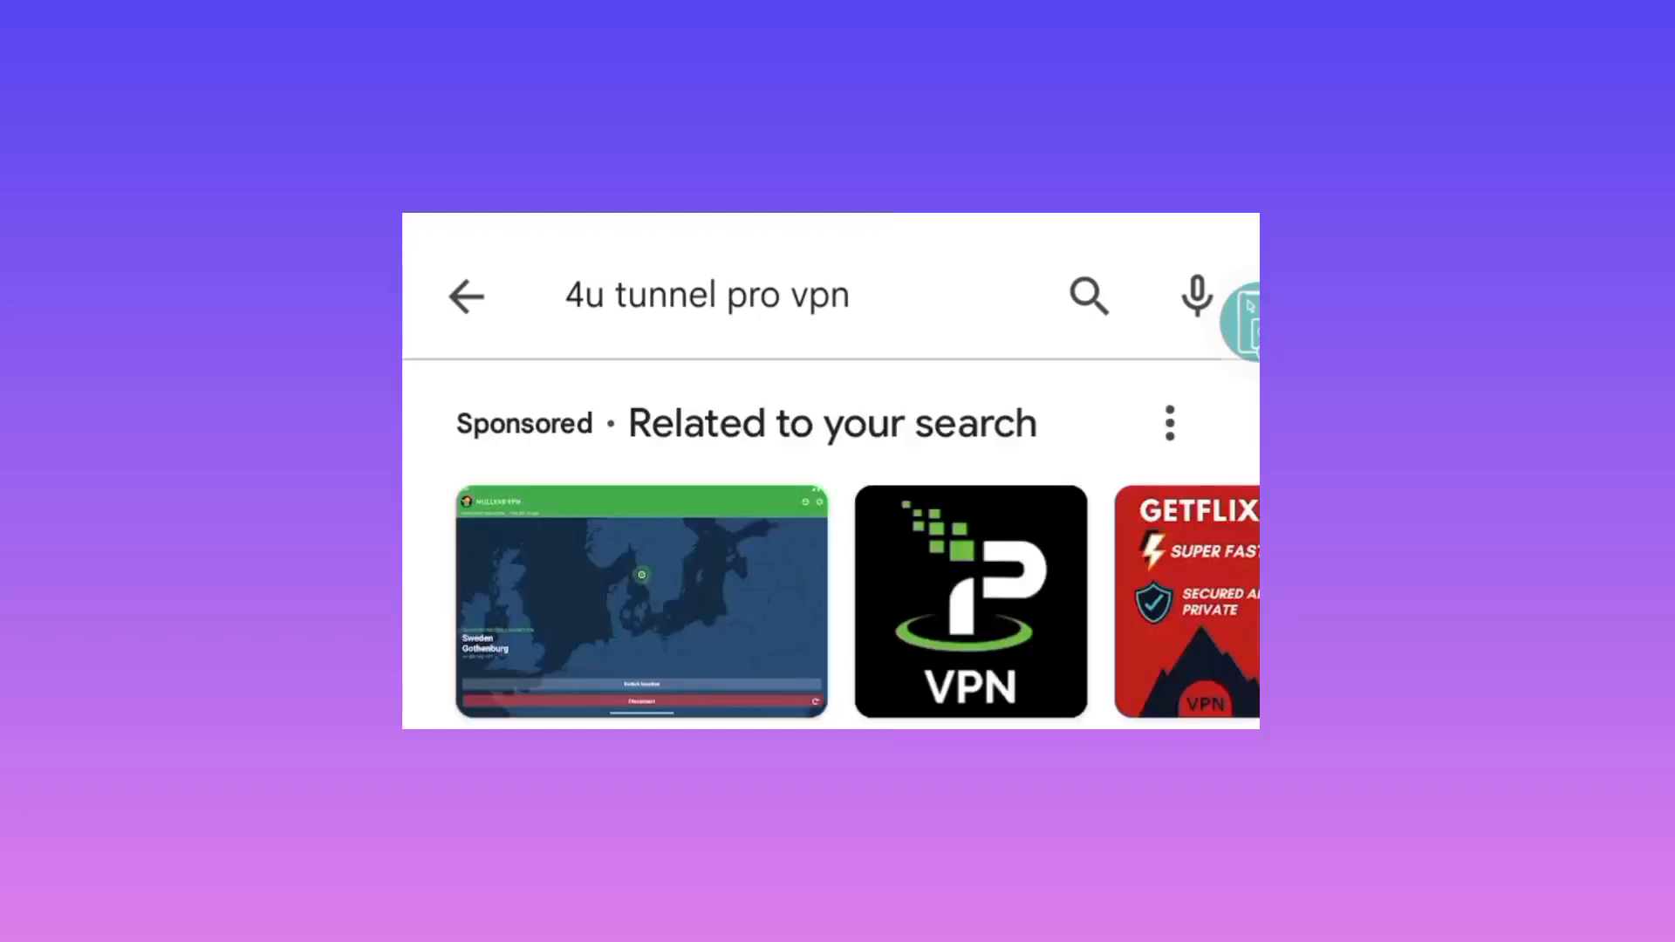
scroll("down", 3)
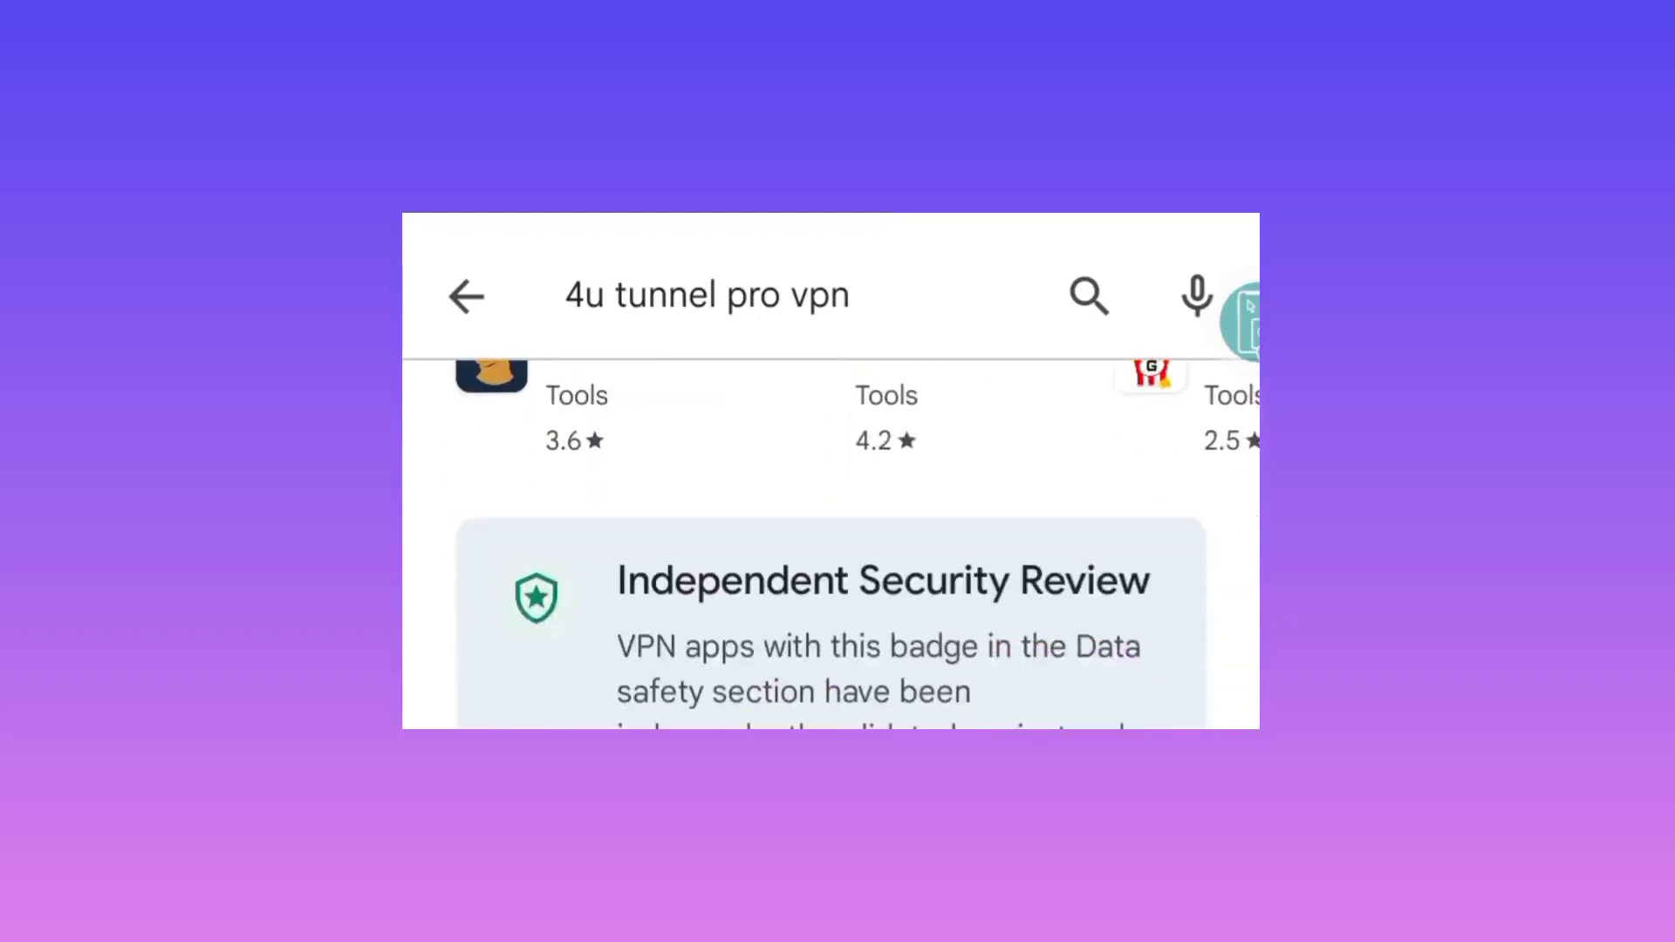
scroll("down", 3)
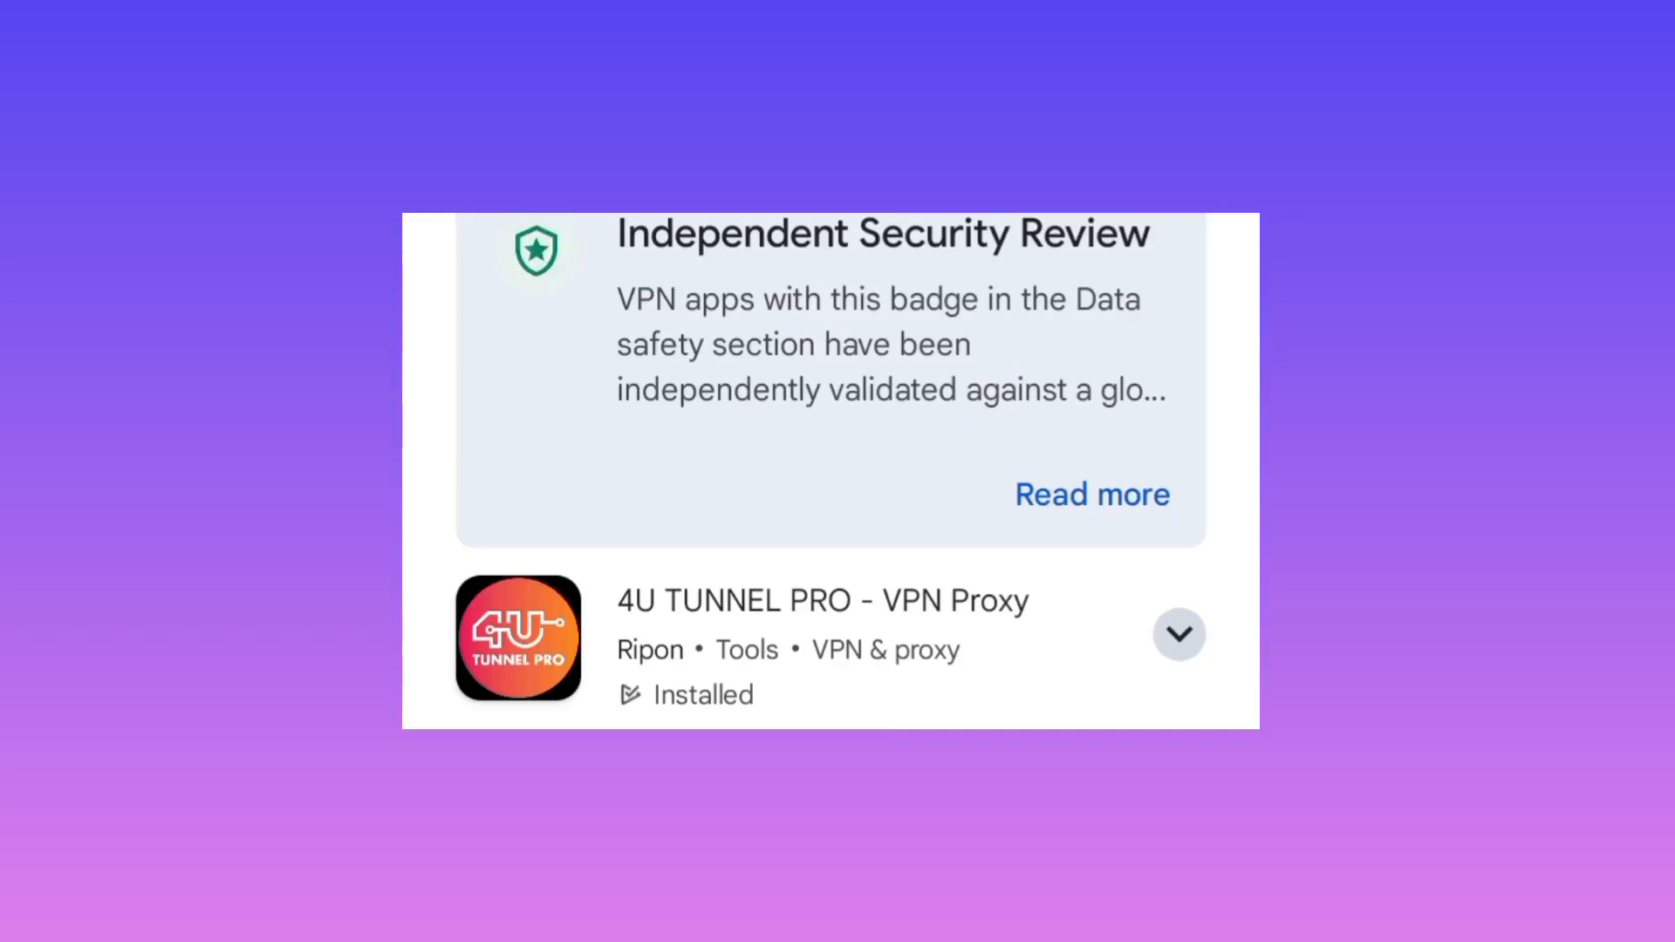
mouse_move(707, 663)
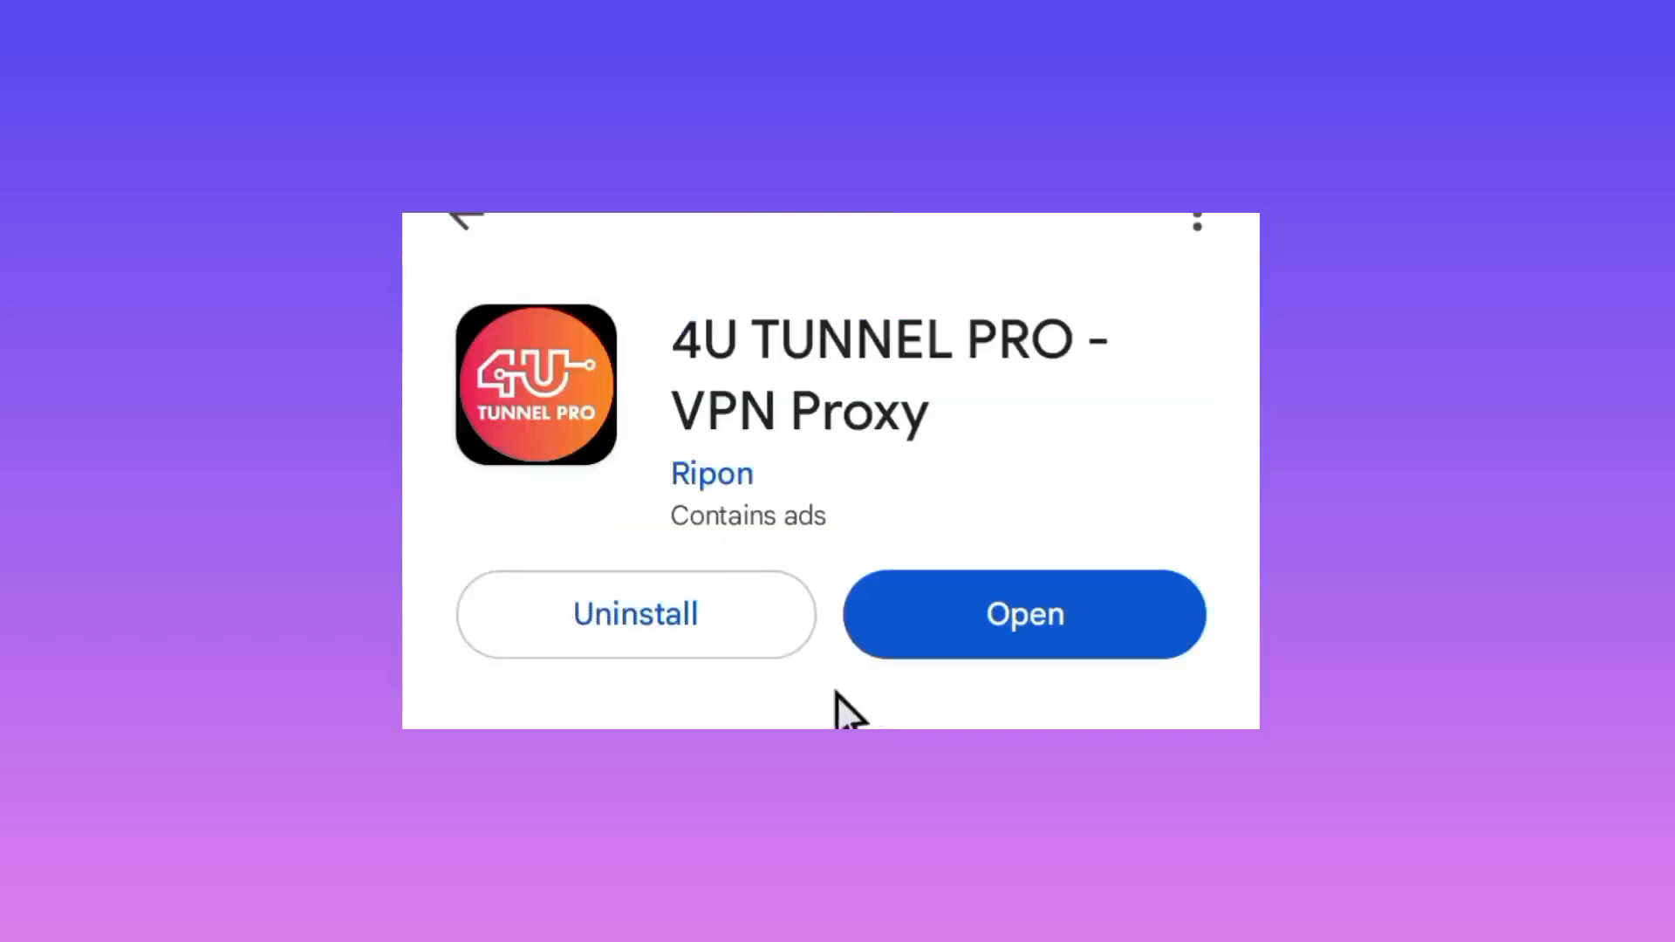
mouse_move(925, 387)
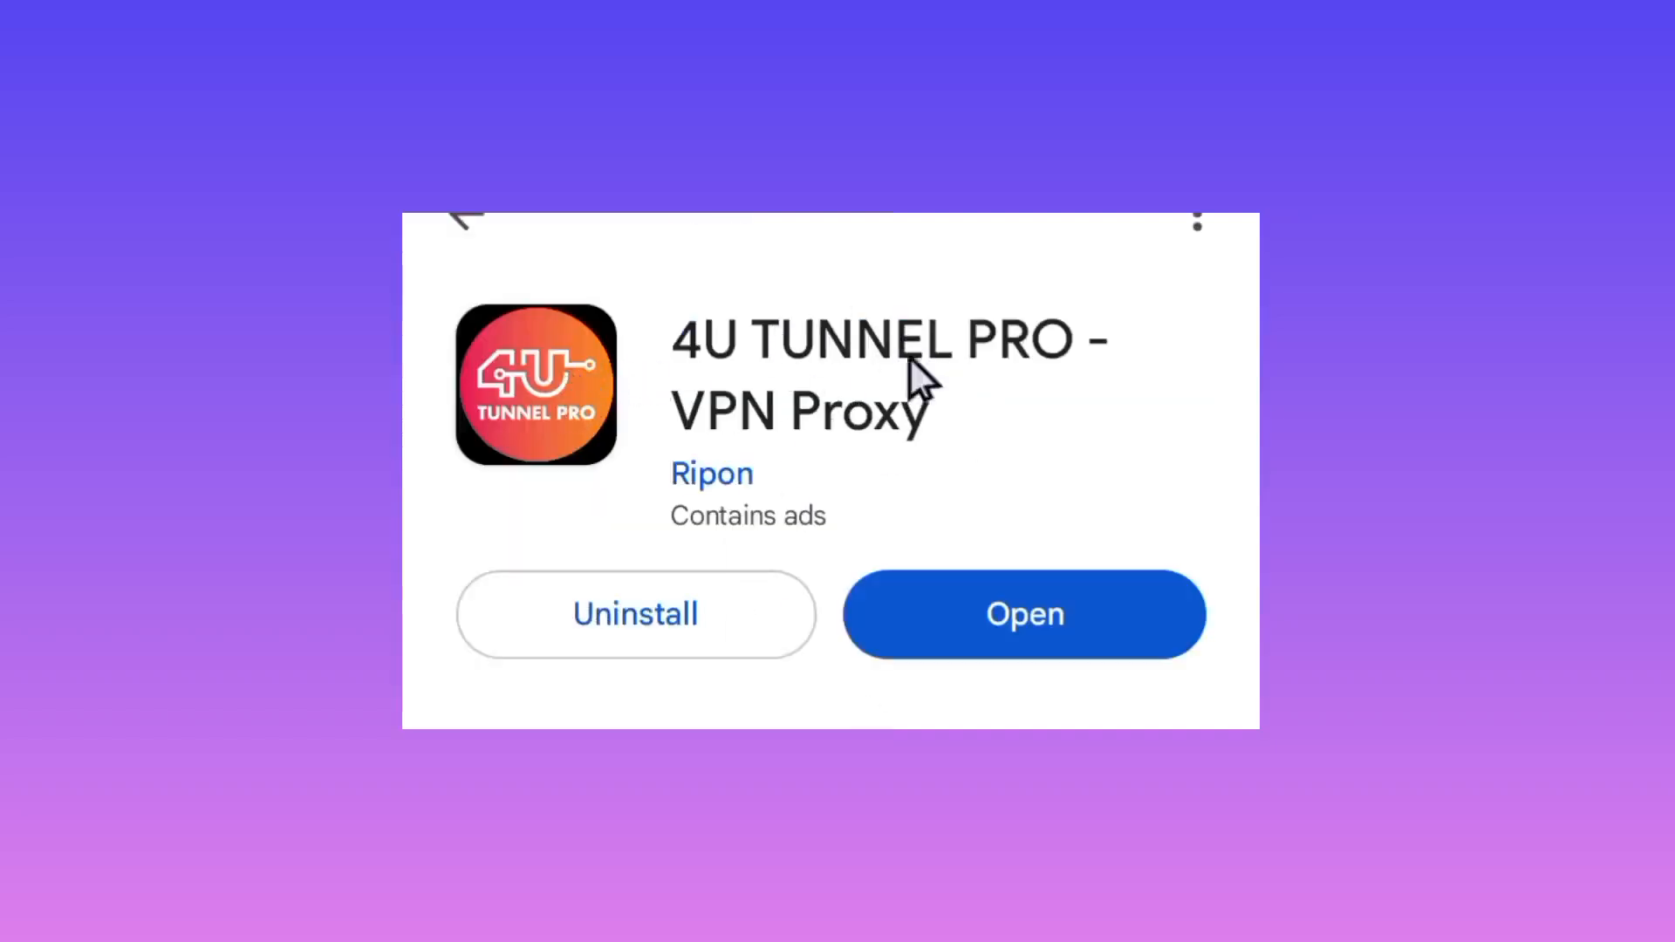
mouse_move(730, 611)
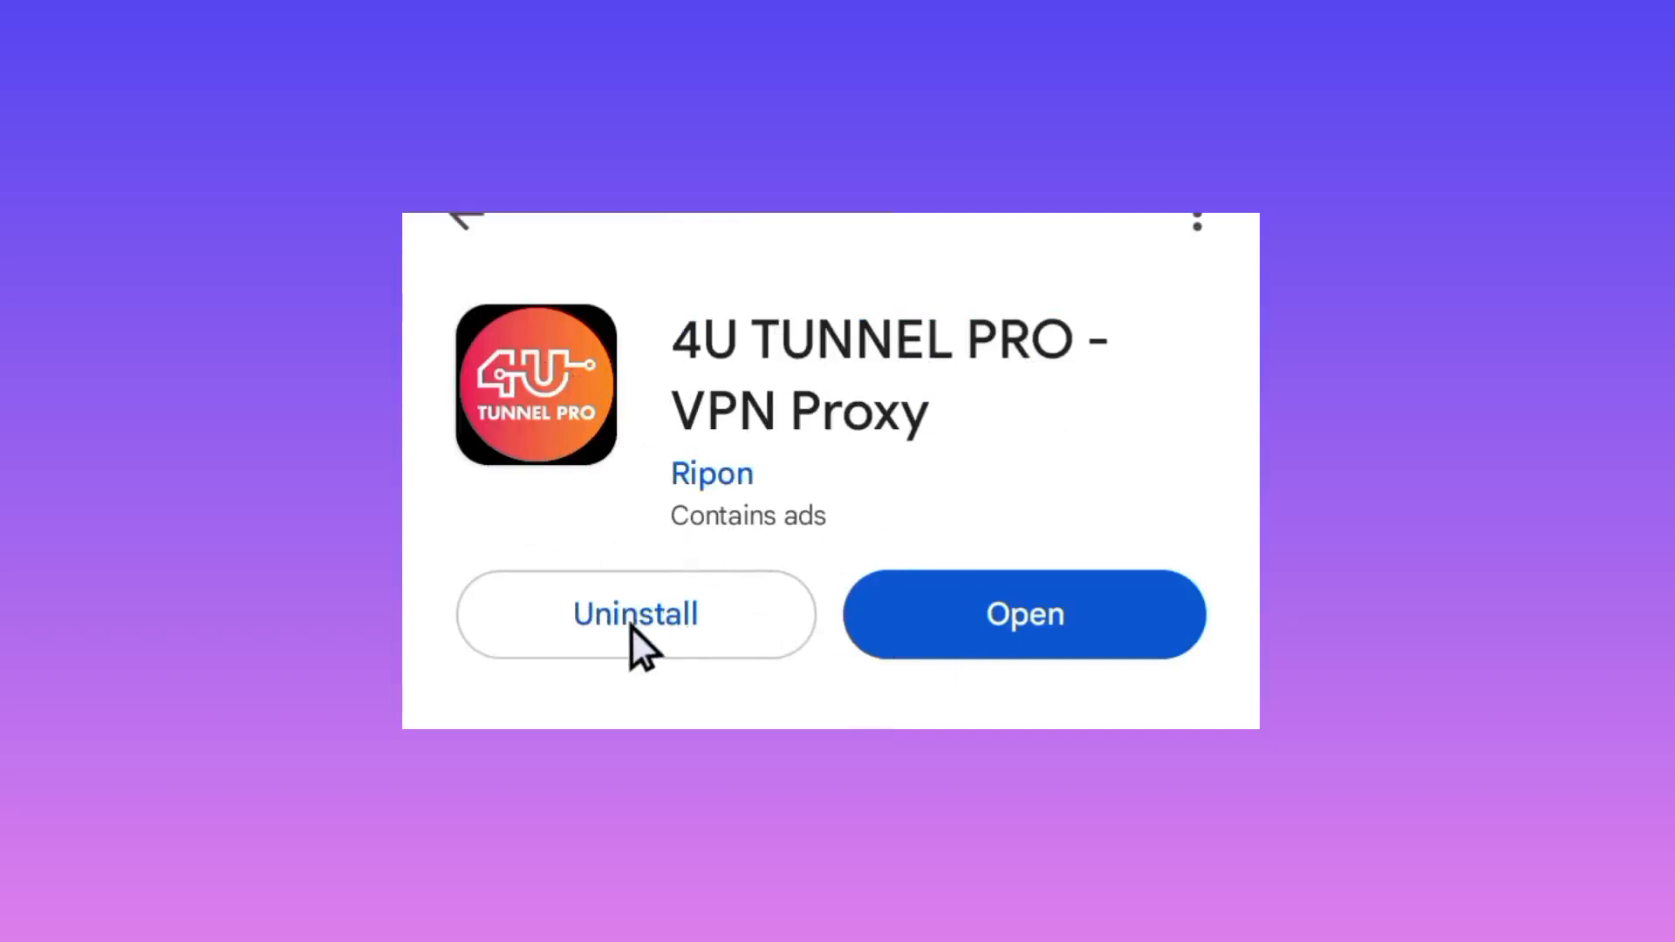
mouse_move(811, 695)
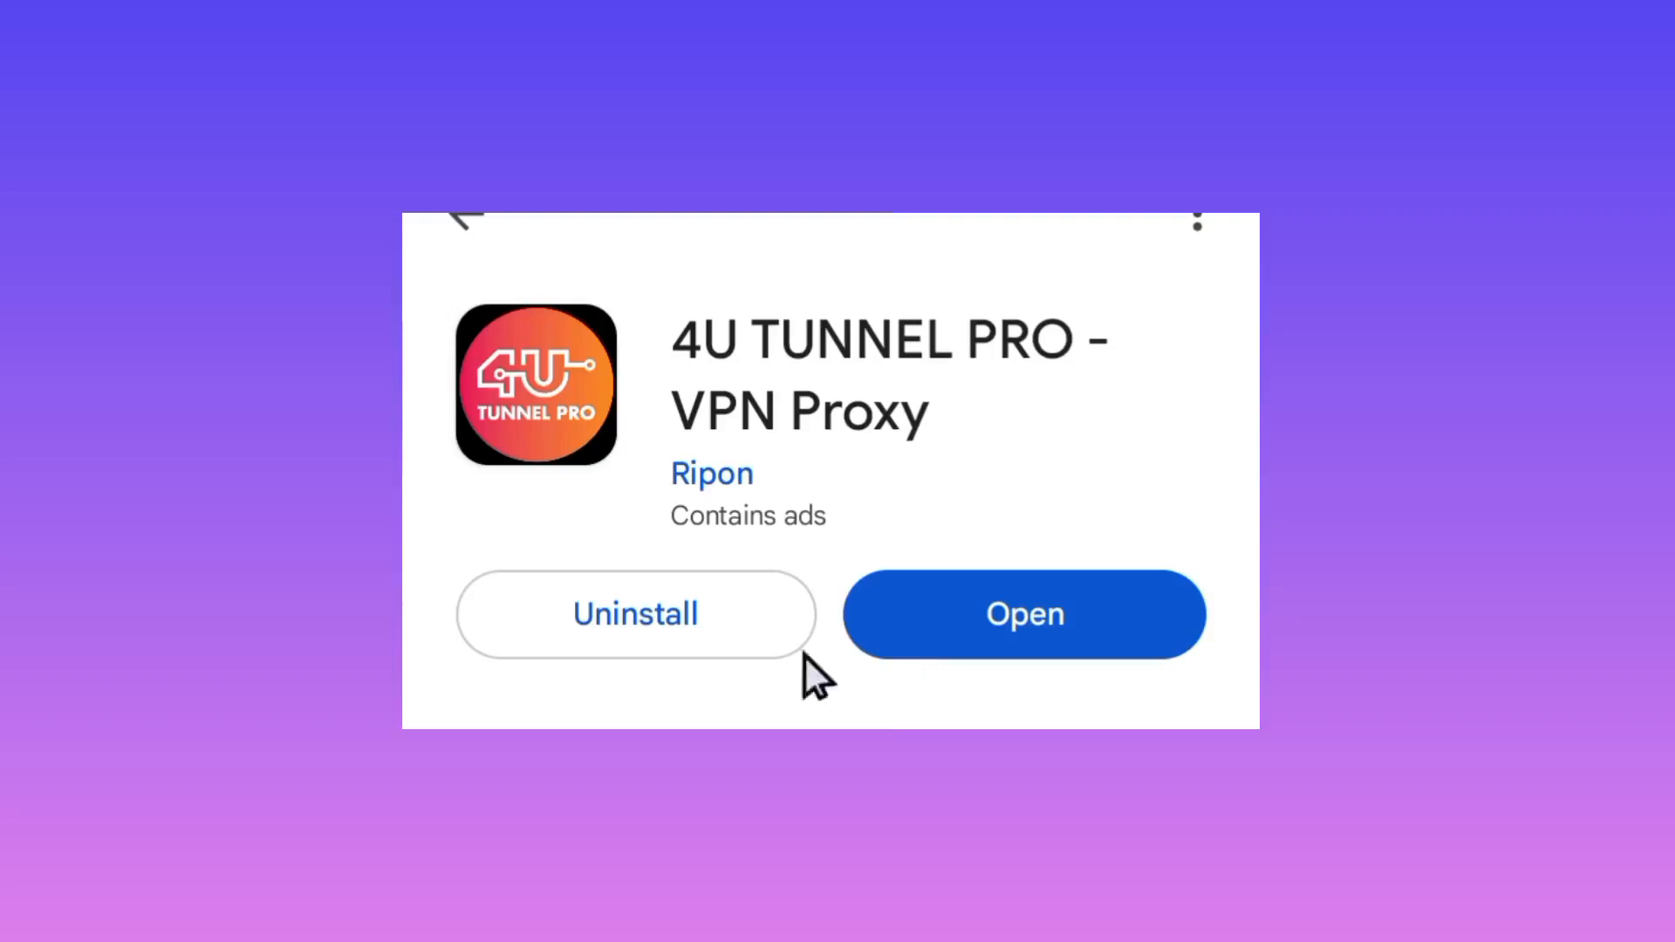
mouse_move(1017, 663)
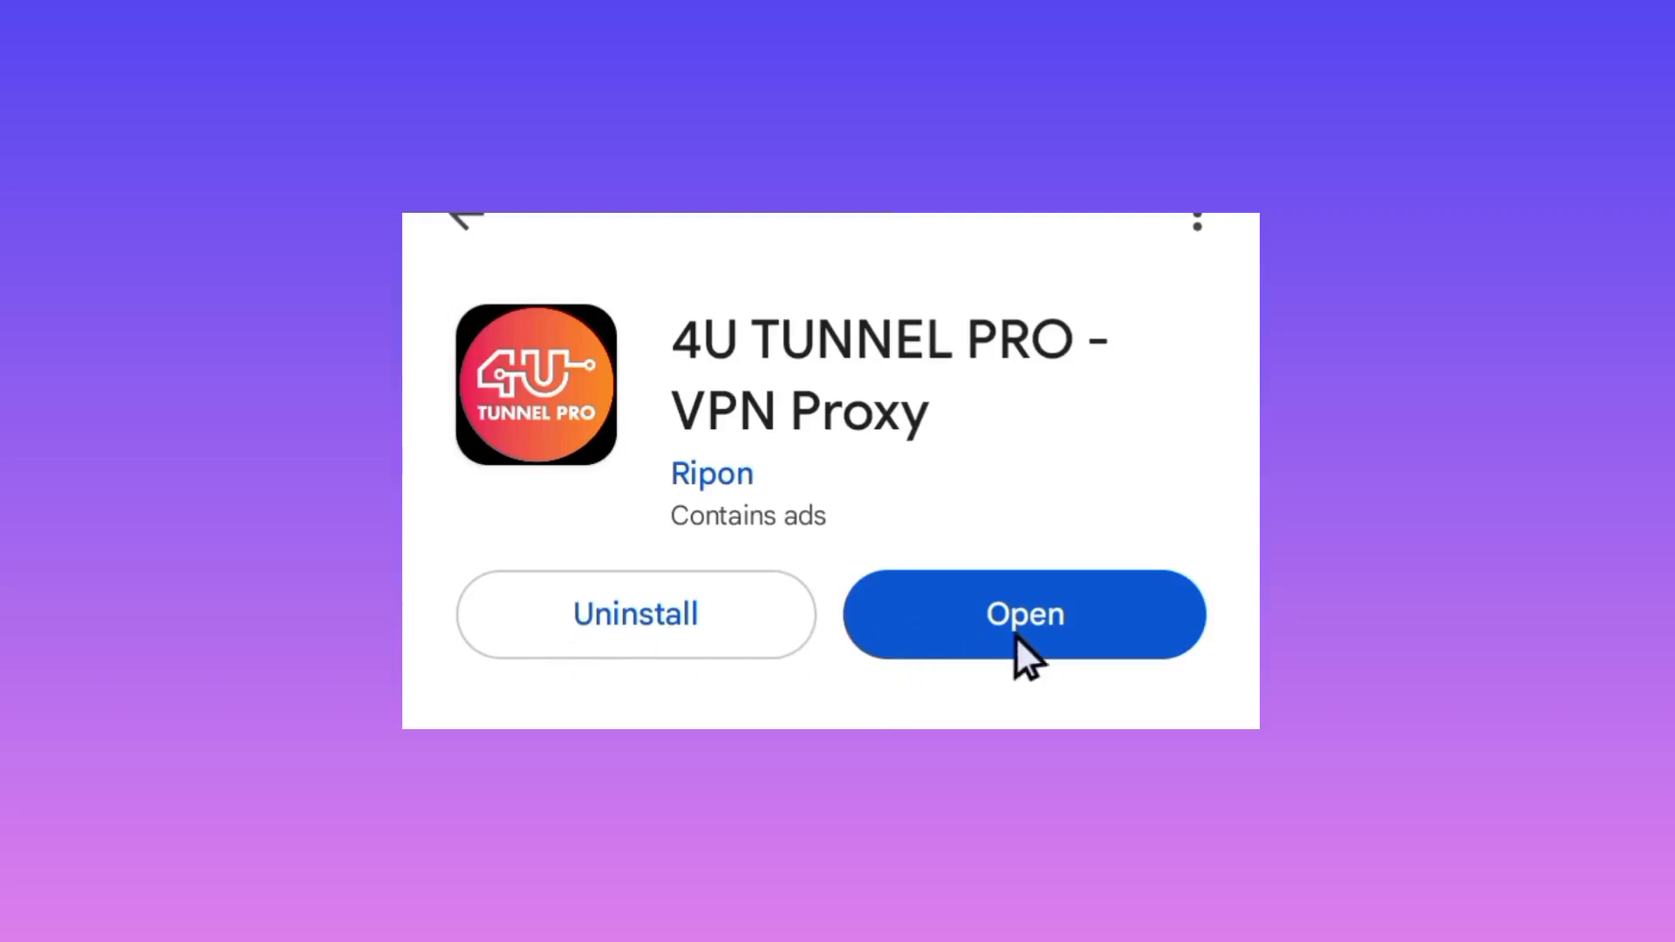
mouse_move(995, 697)
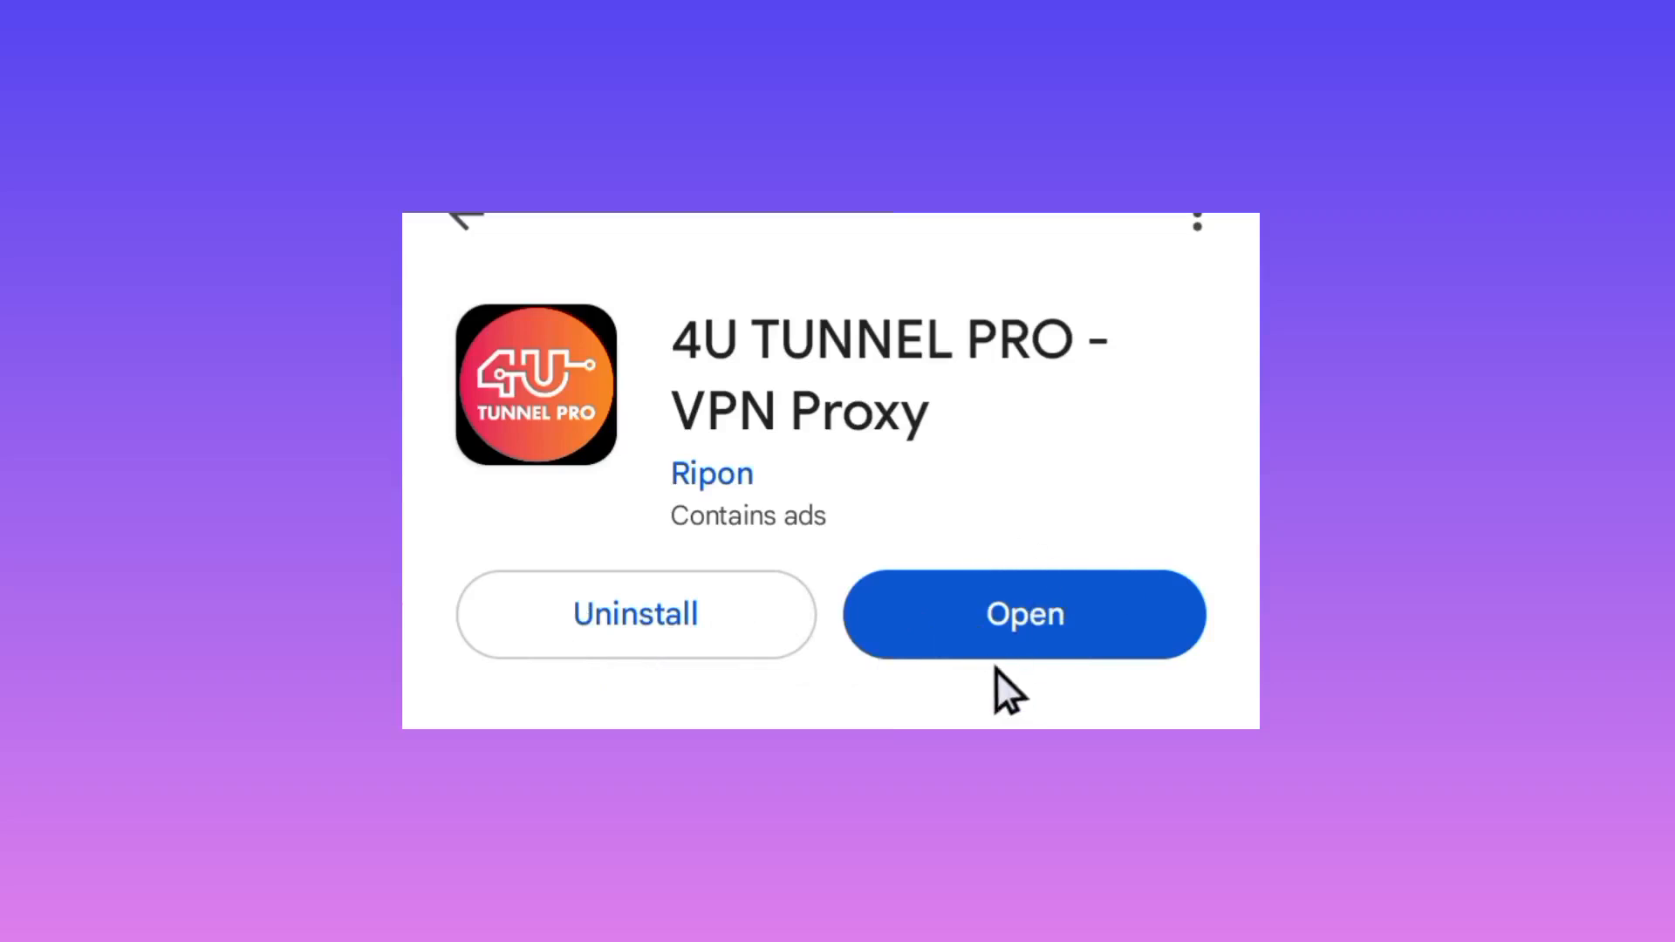
mouse_move(1049, 679)
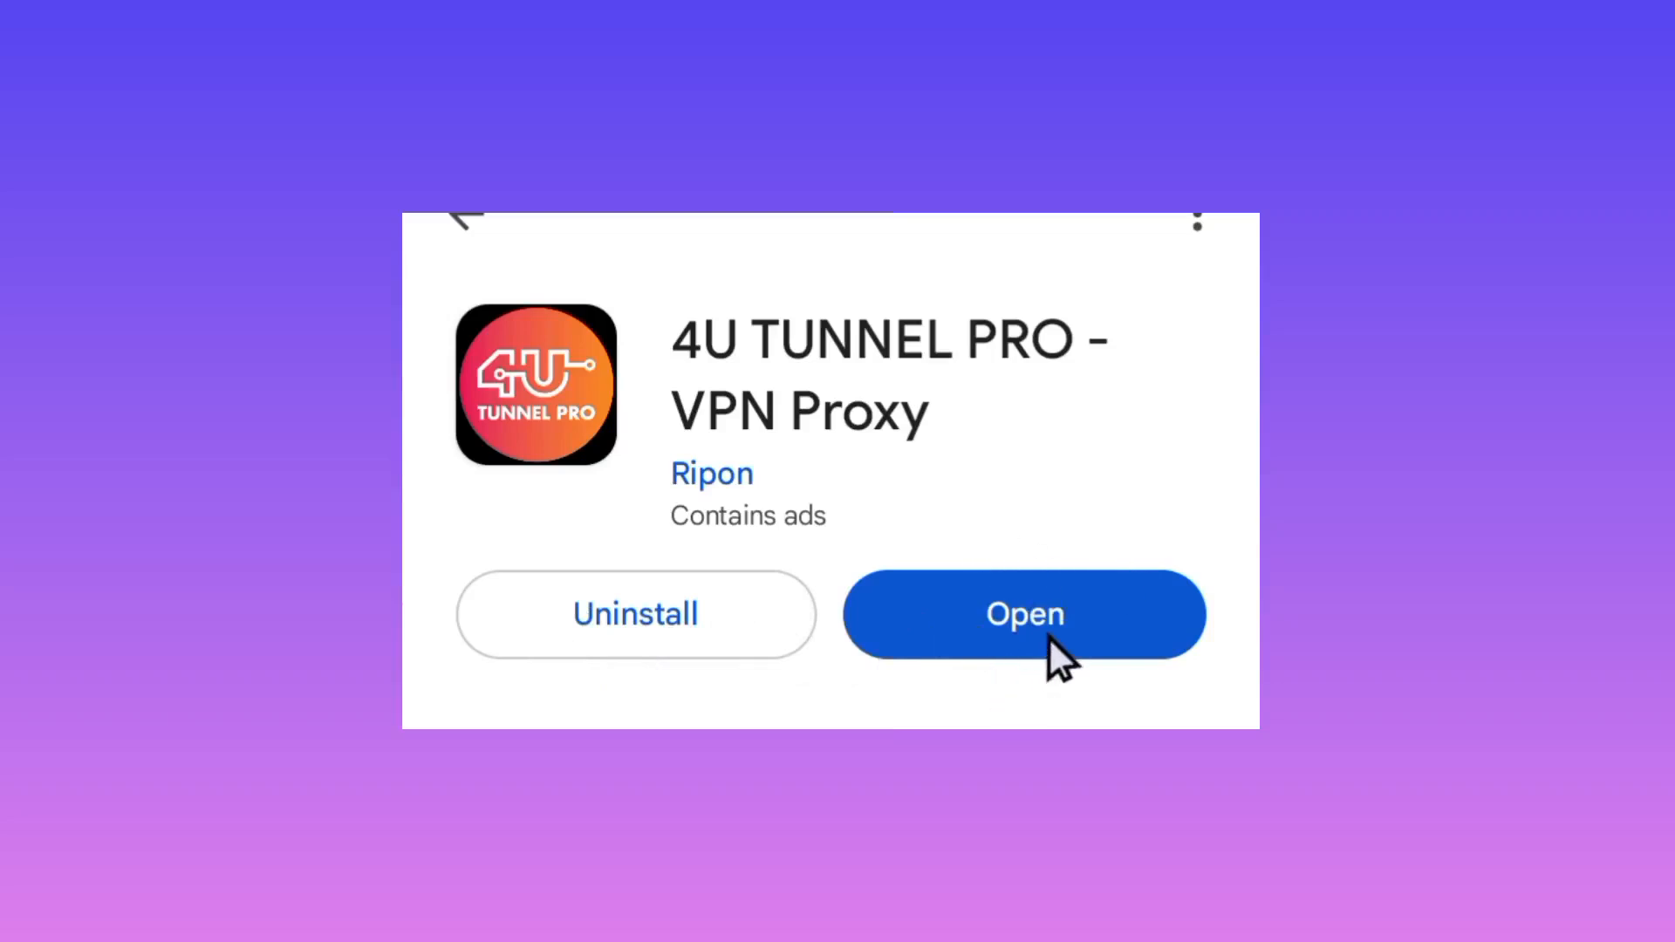
mouse_move(1107, 664)
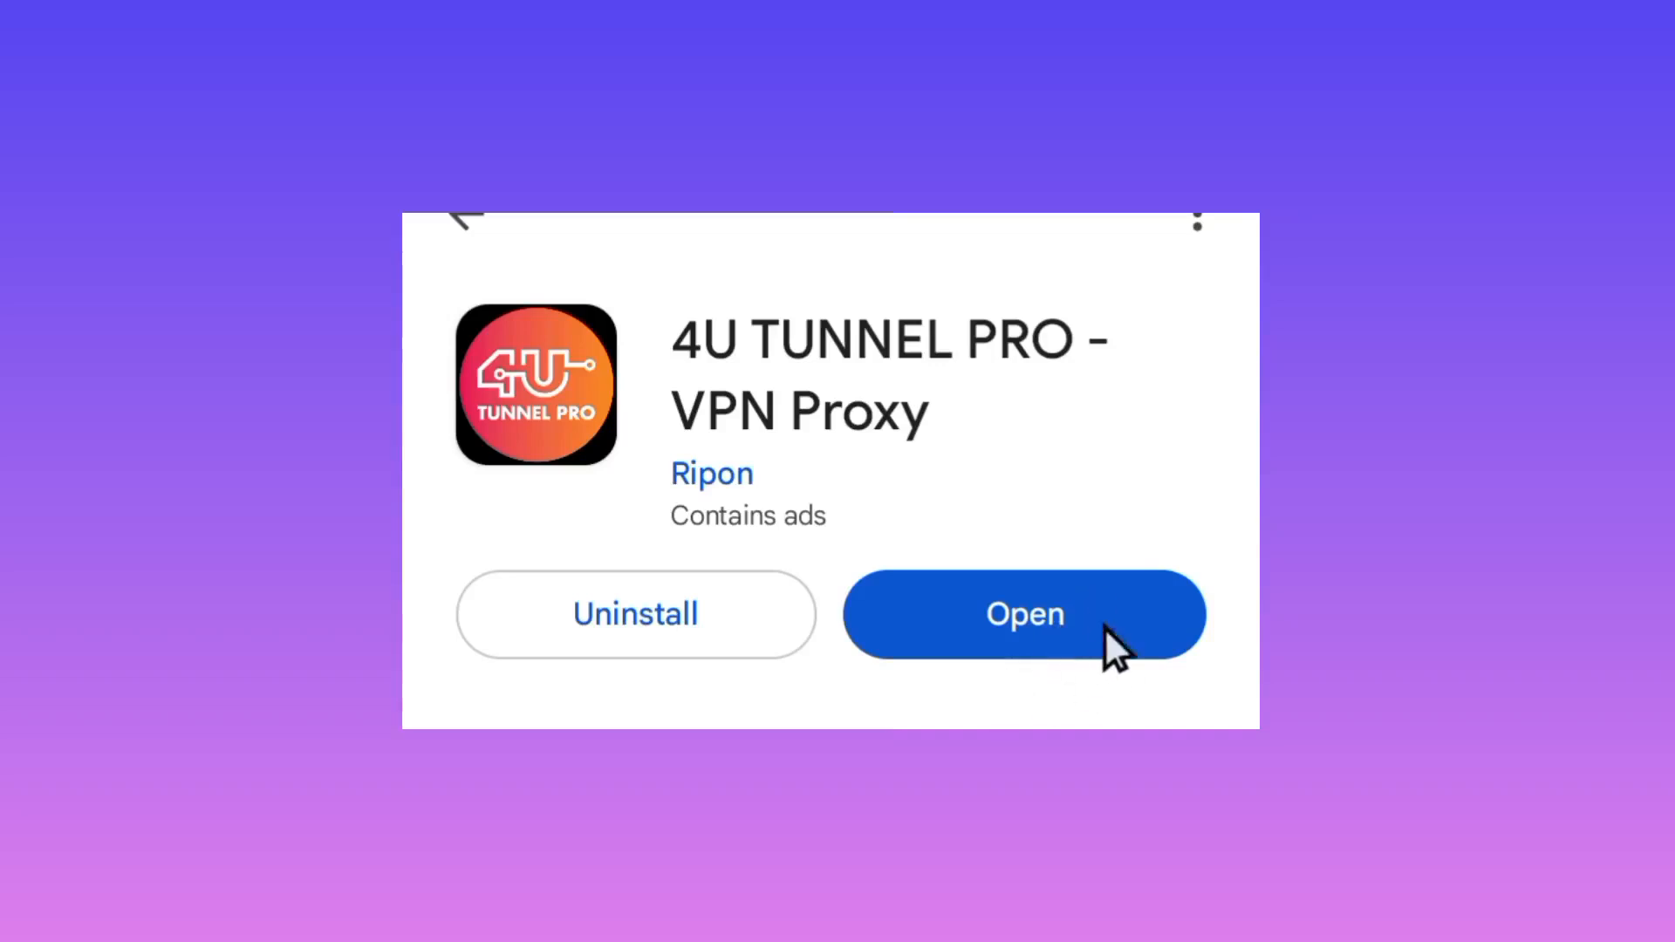
Launch the installed 4U TUNNEL PRO - VPN Proxy app from its store page
left_click(1026, 615)
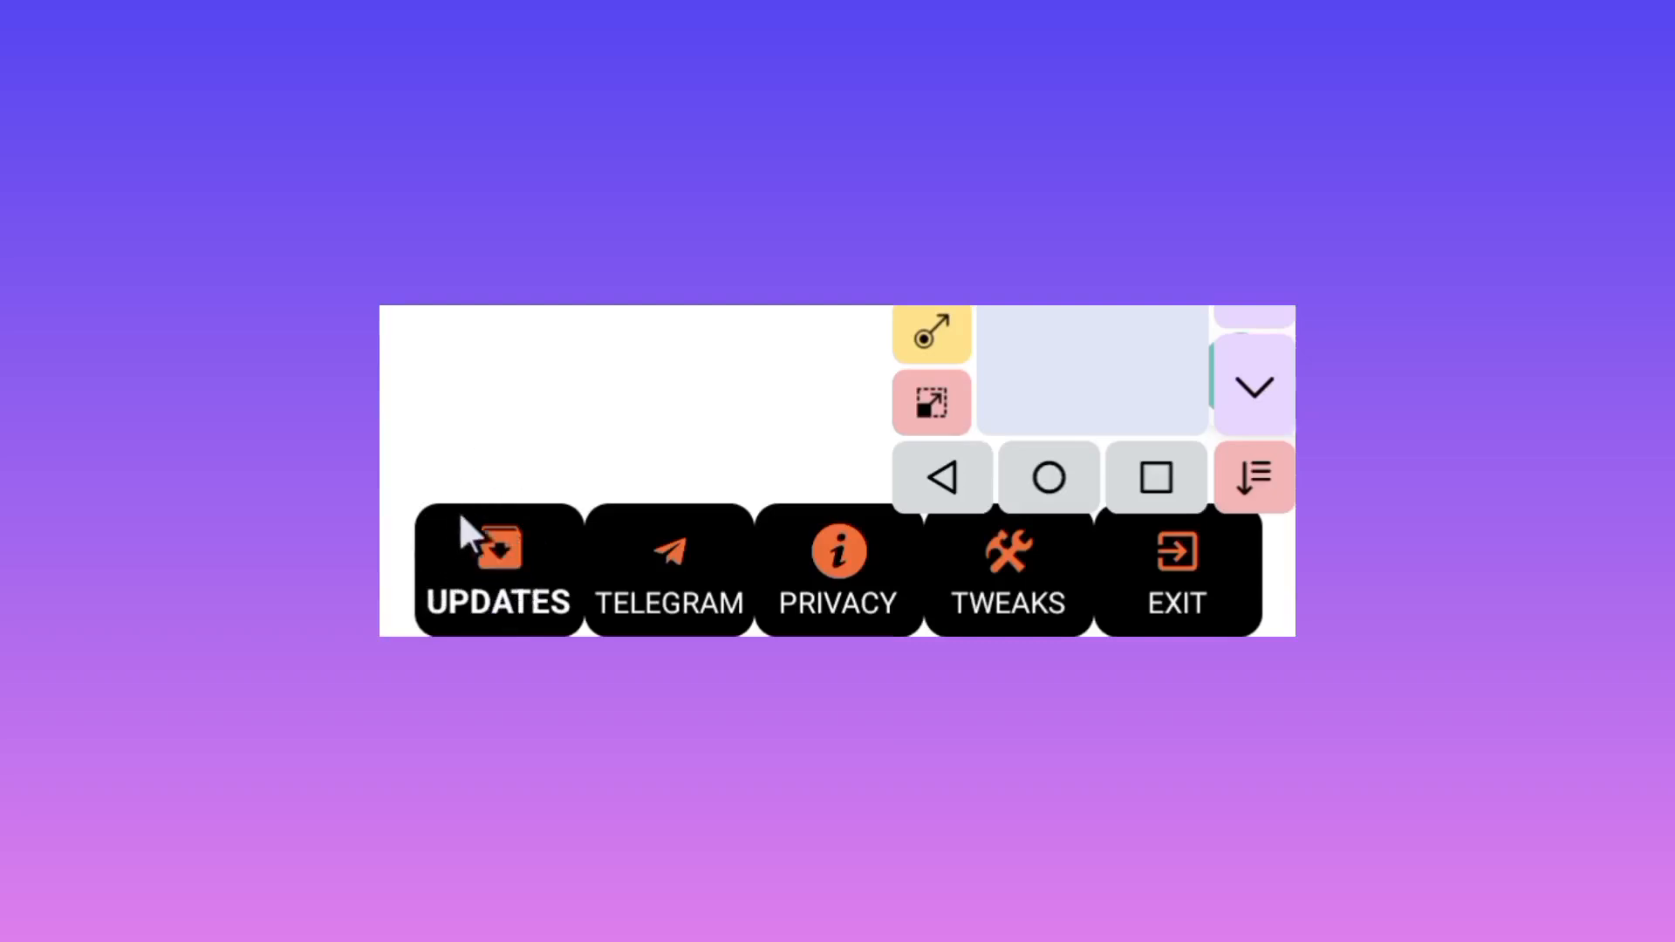
mouse_move(419, 595)
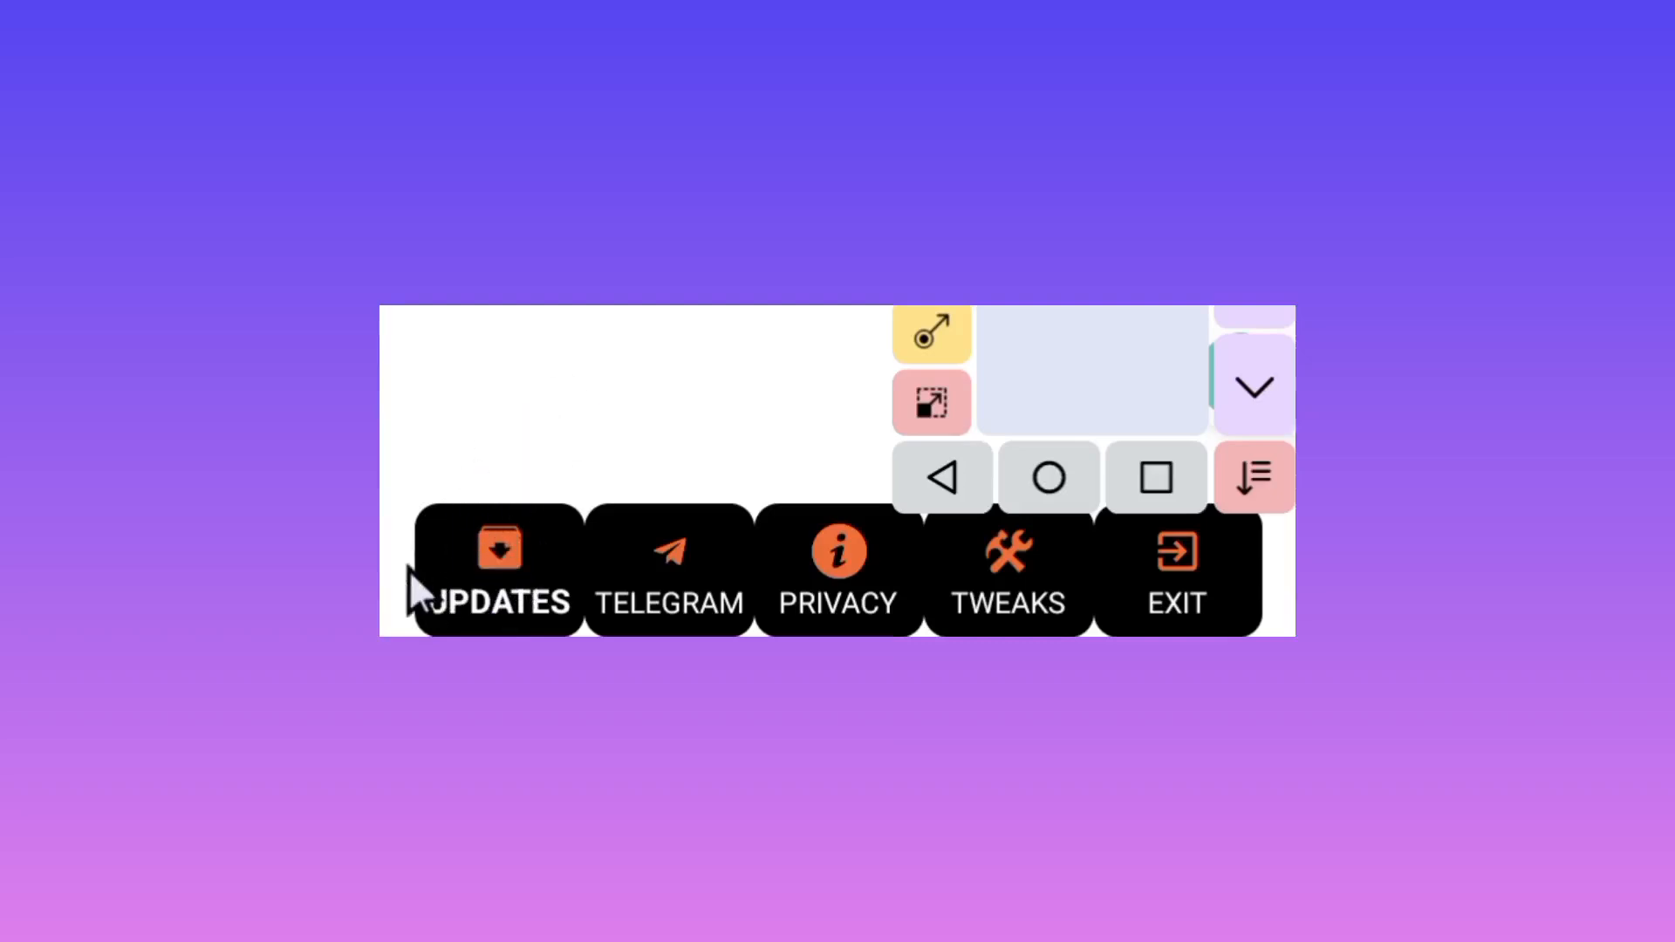
Run the Config Updater with the ONLINE option to fetch the latest configs
left_click(499, 550)
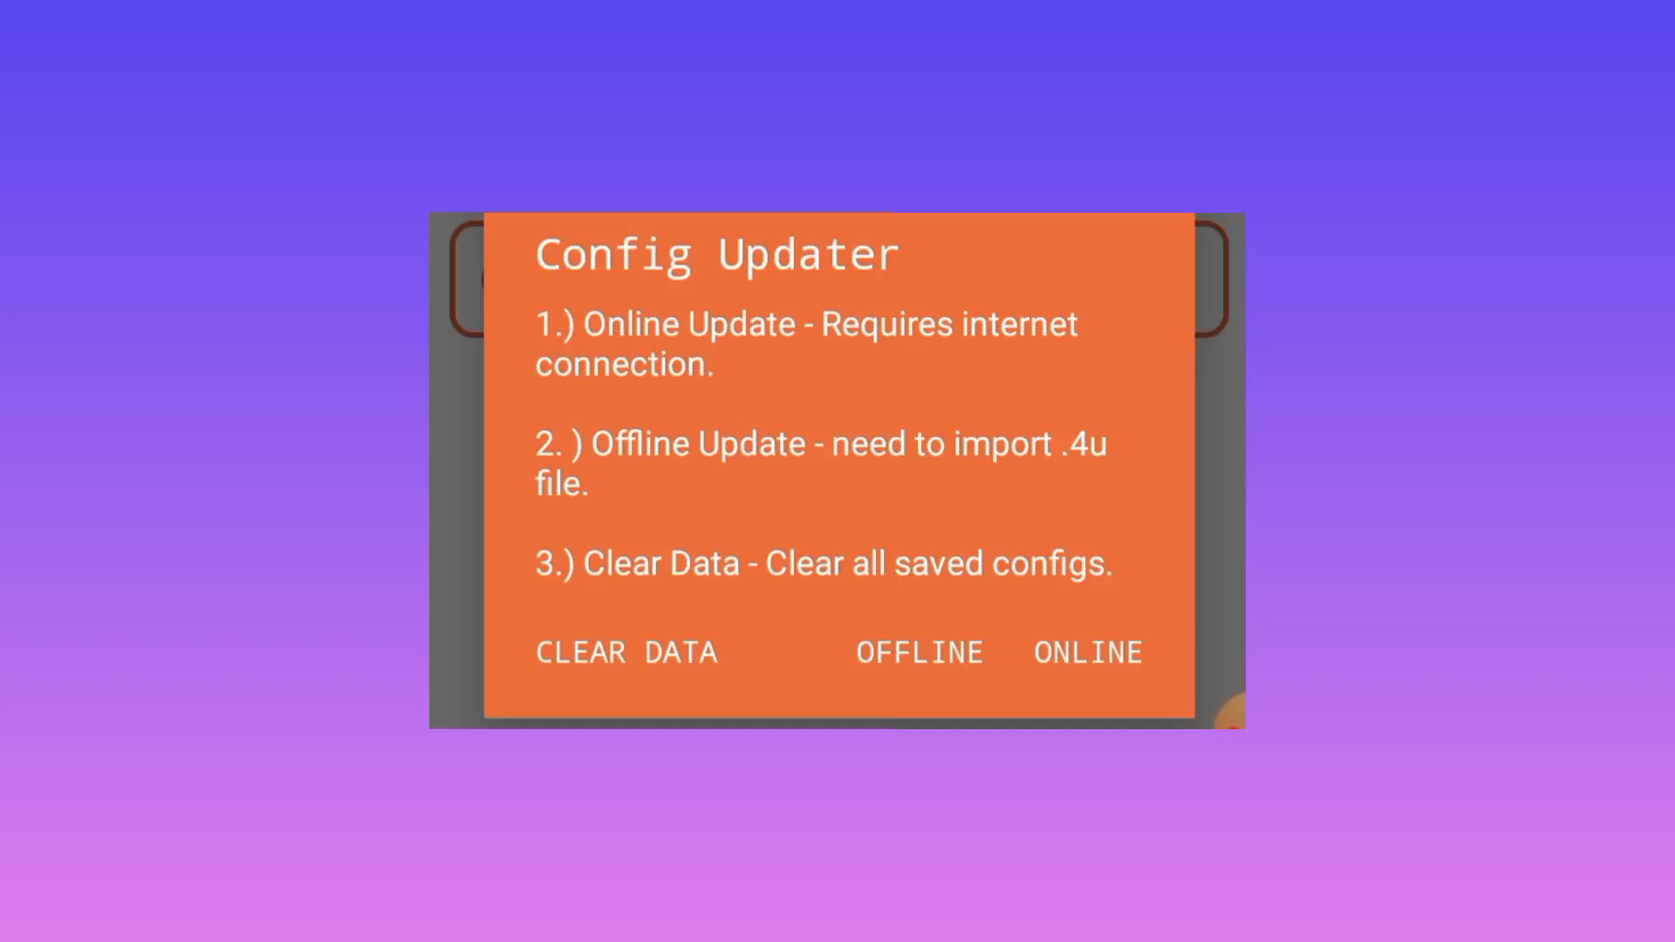
mouse_move(1038, 681)
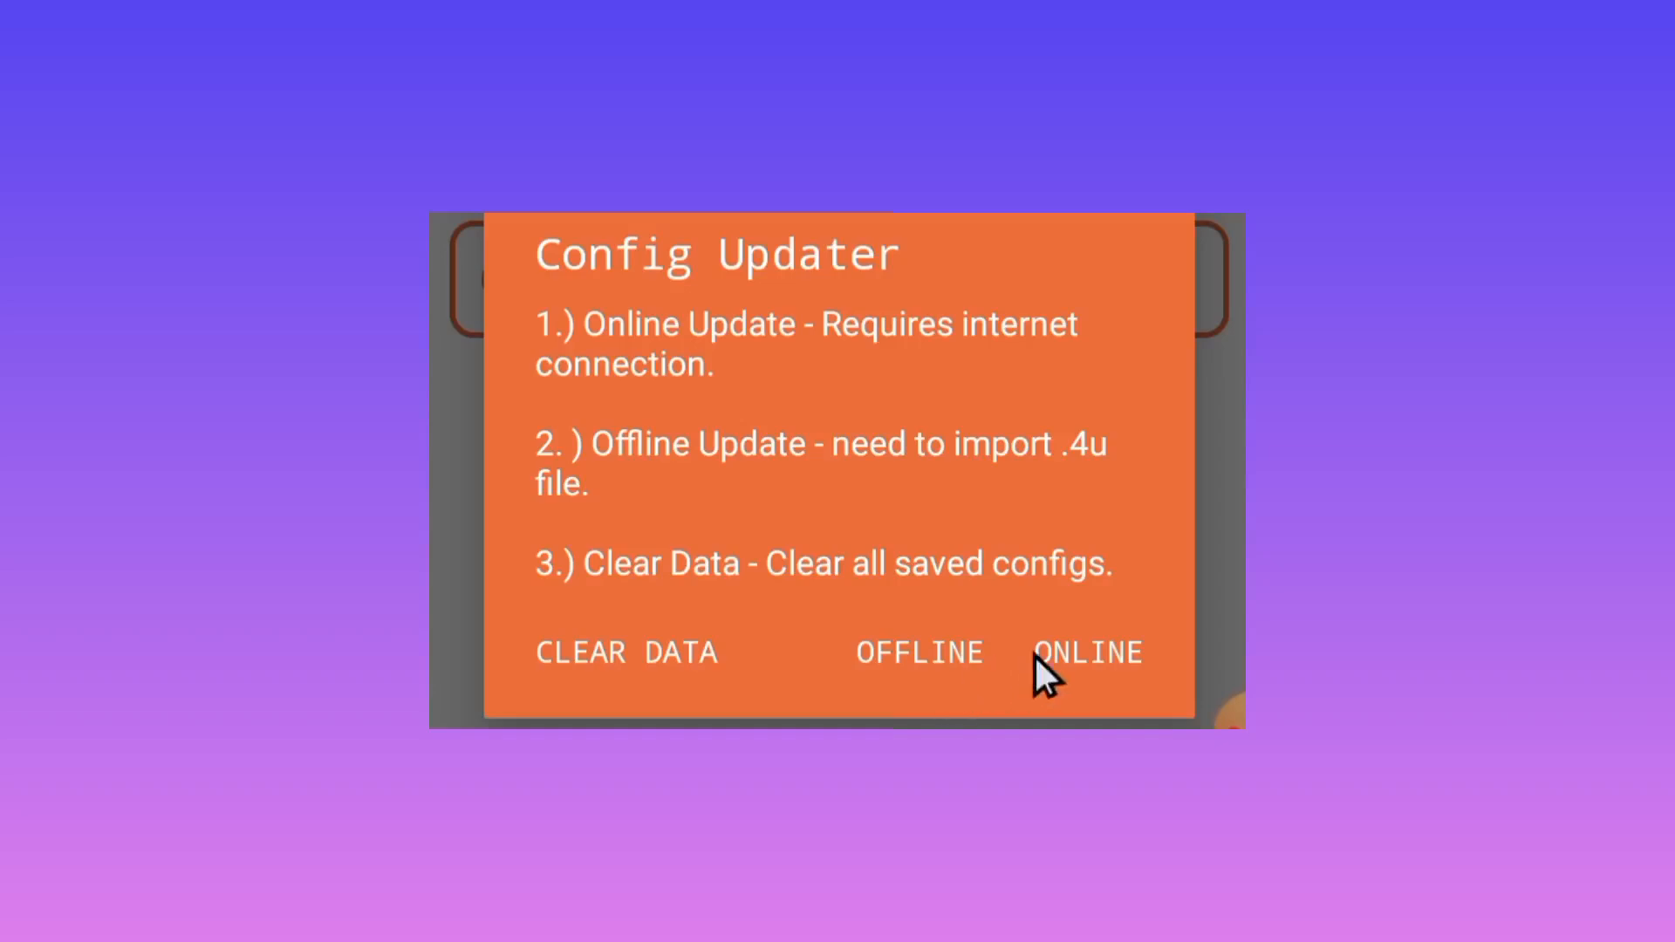
mouse_move(1131, 667)
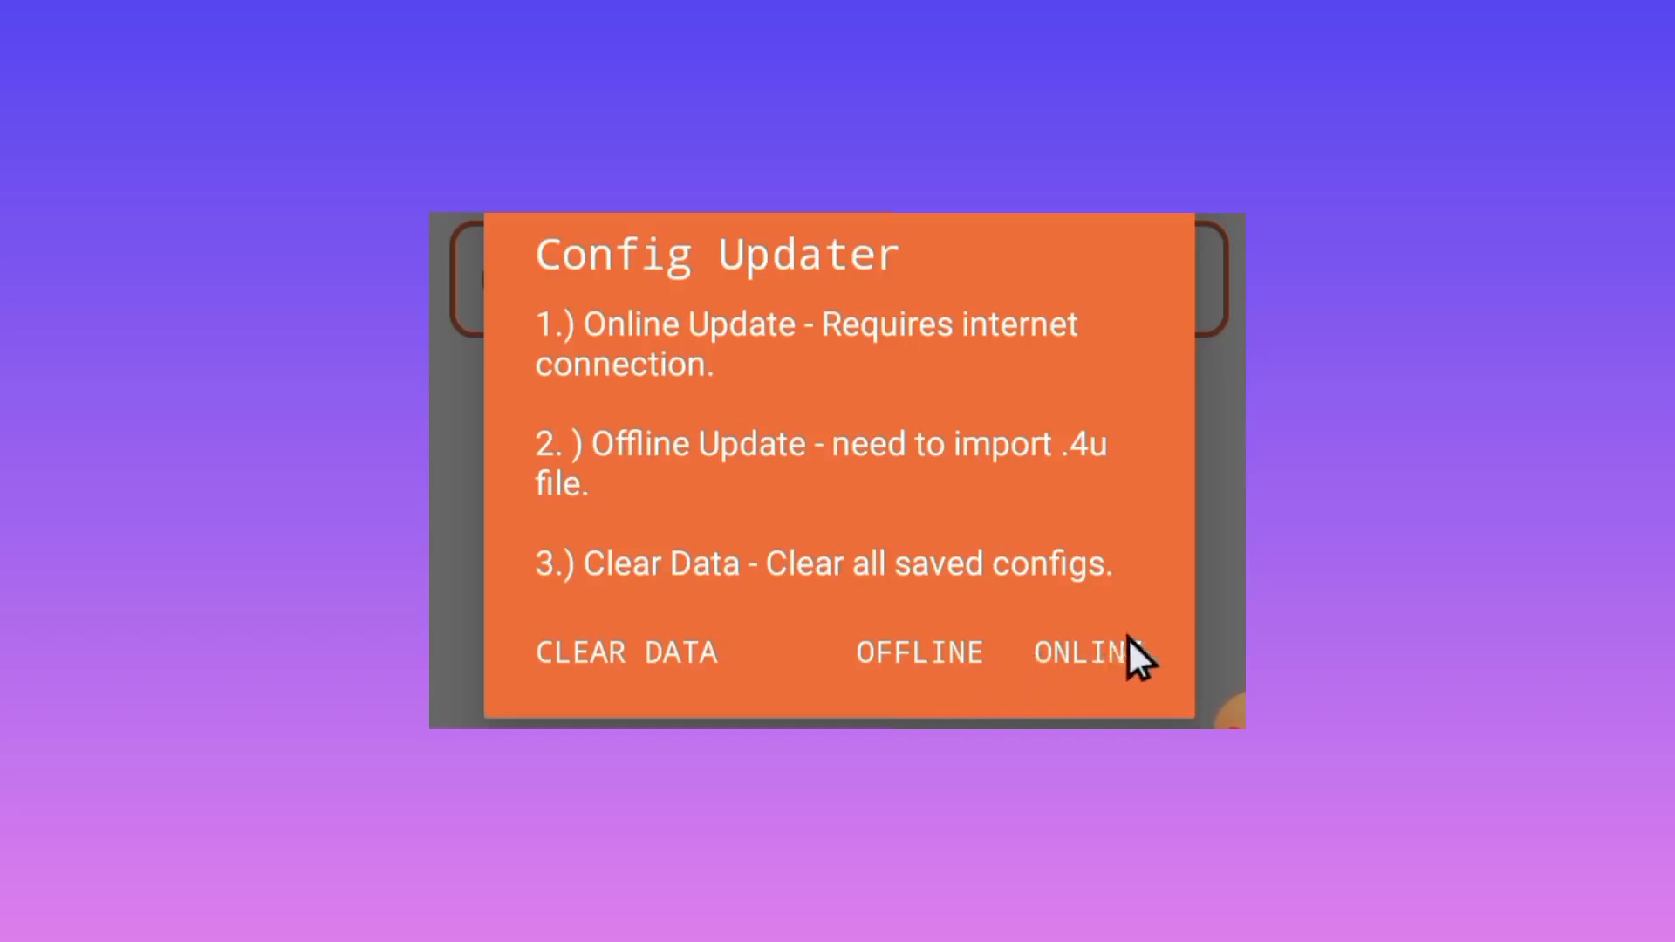
mouse_move(1096, 702)
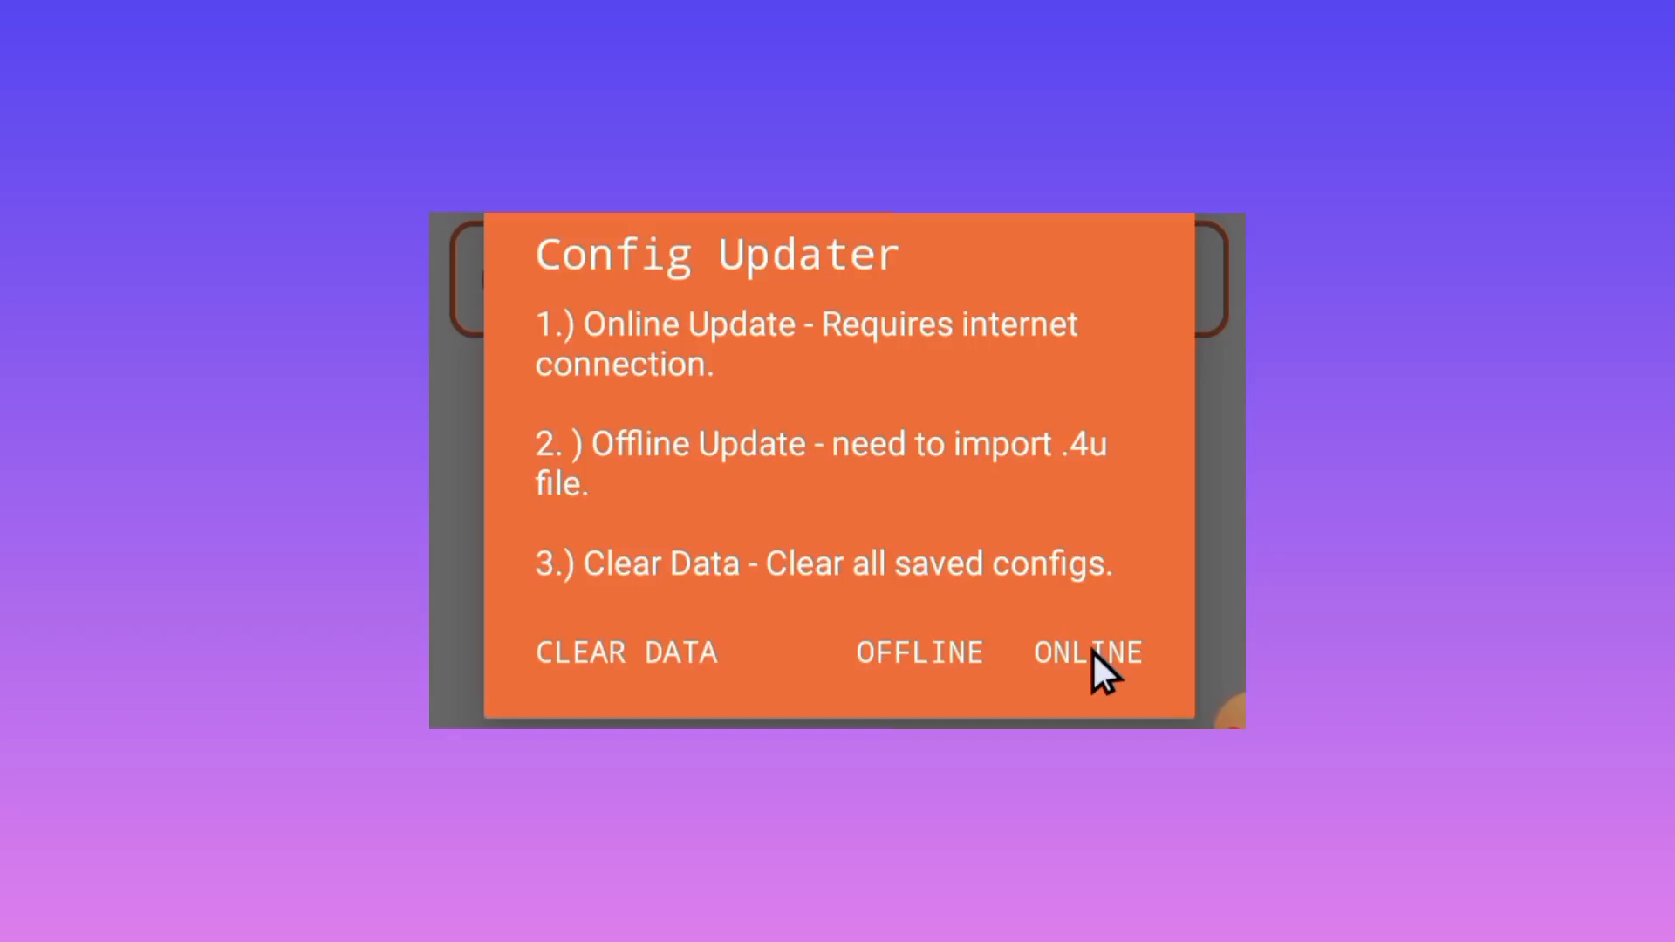
left_click(1088, 652)
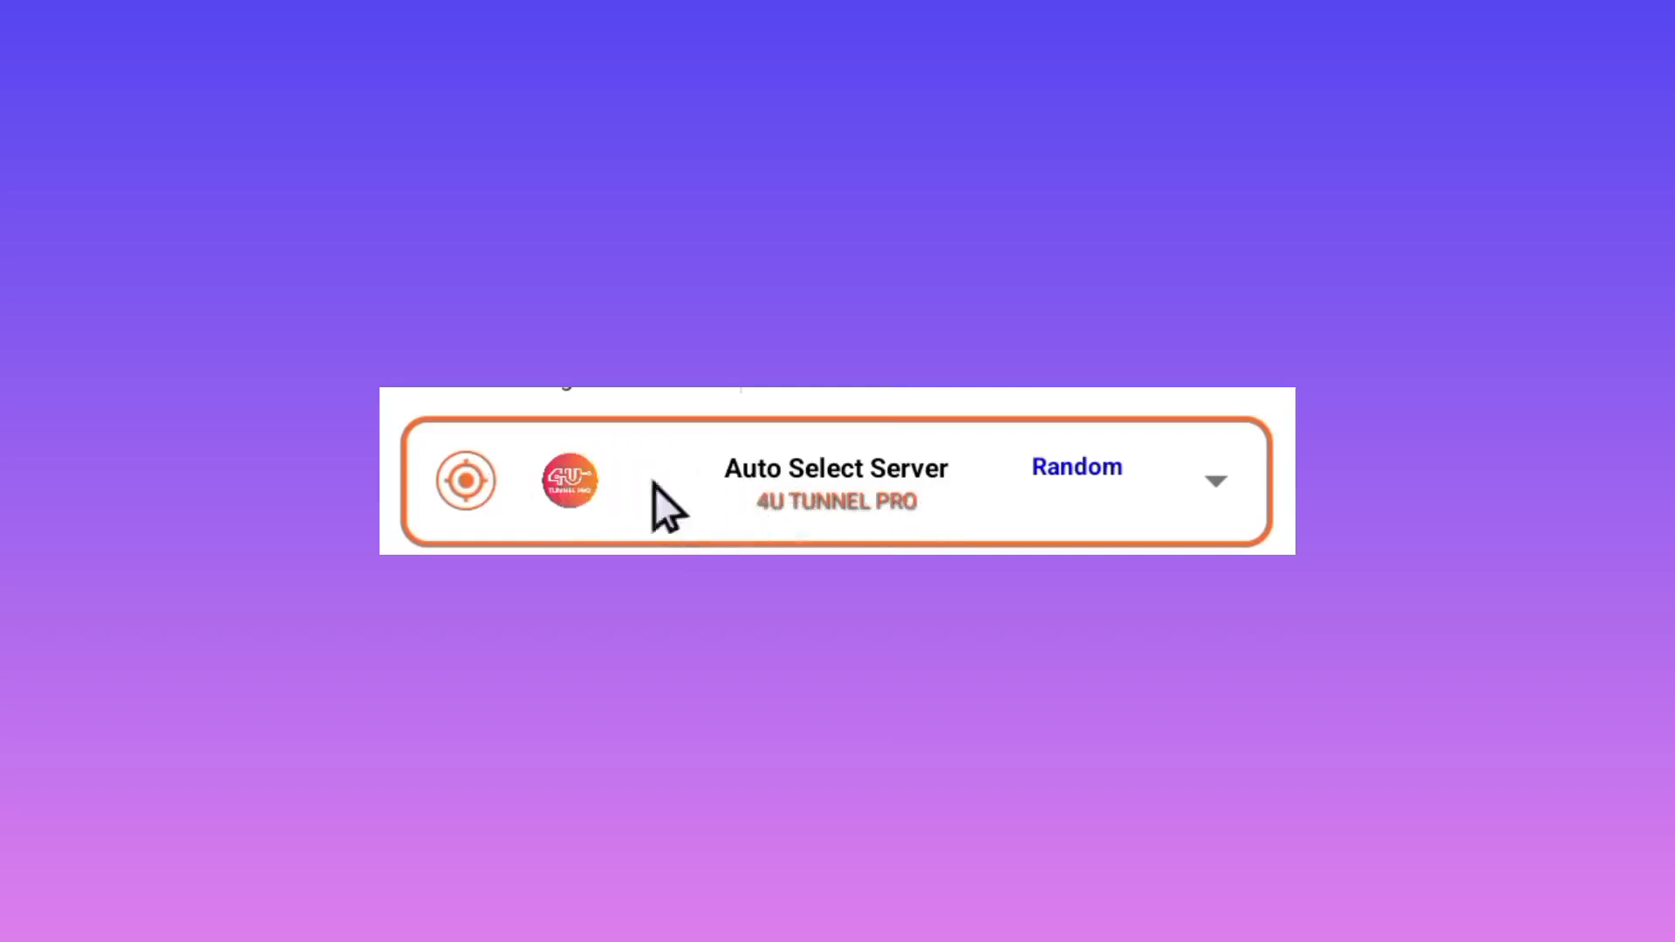
mouse_move(908, 480)
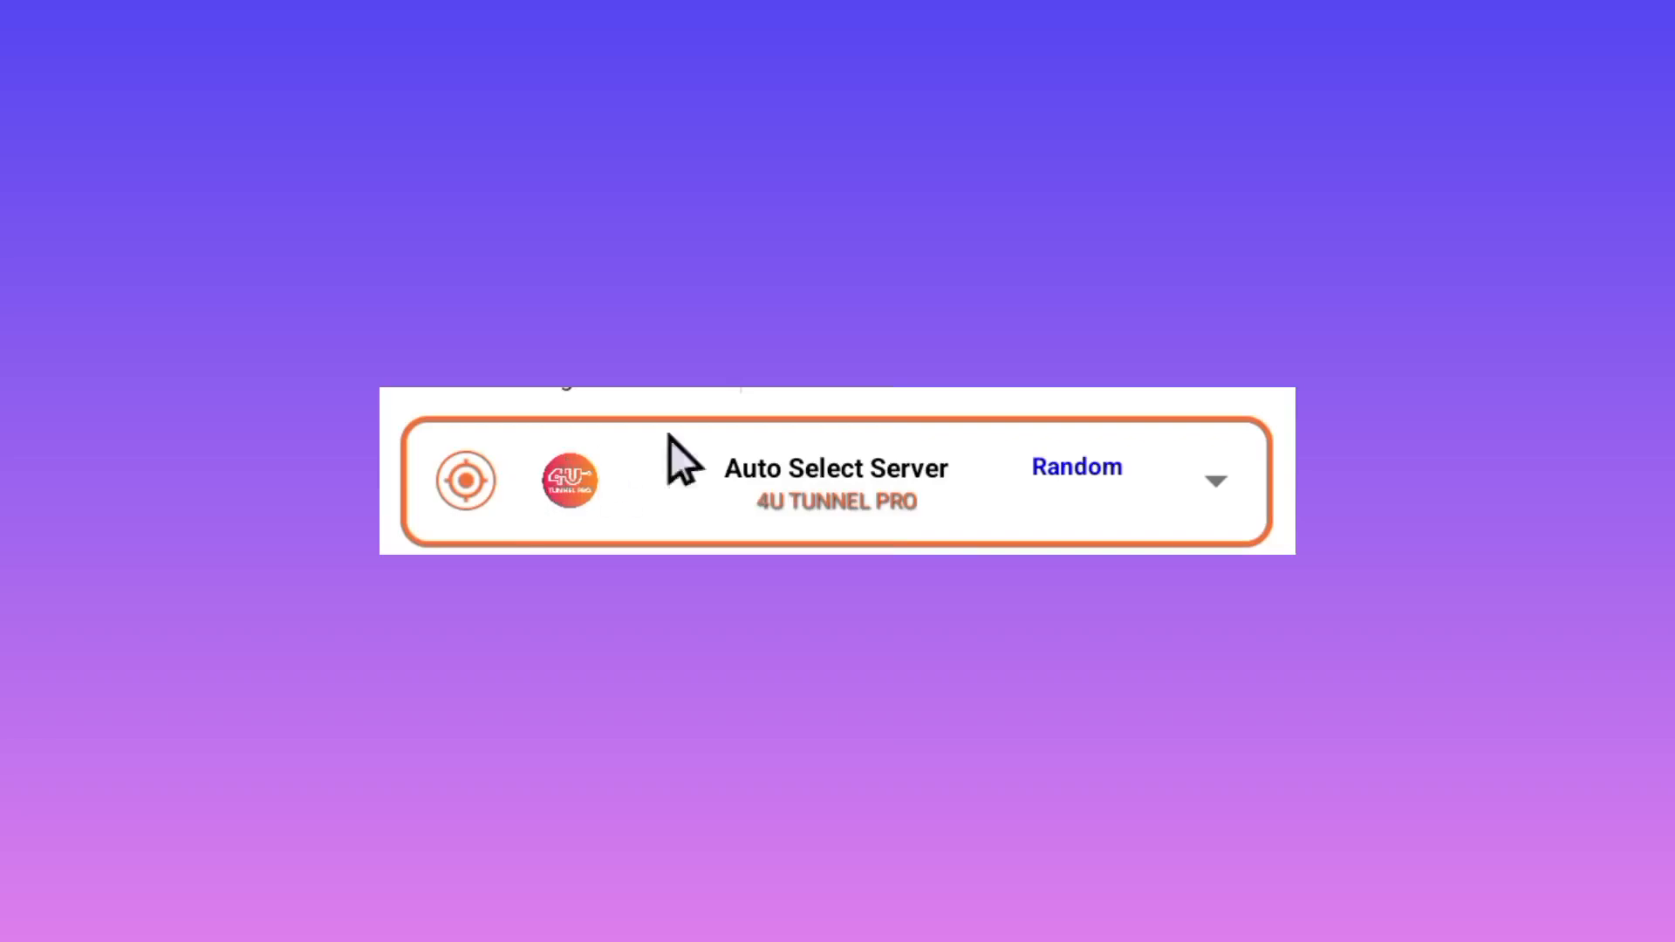
mouse_move(951, 480)
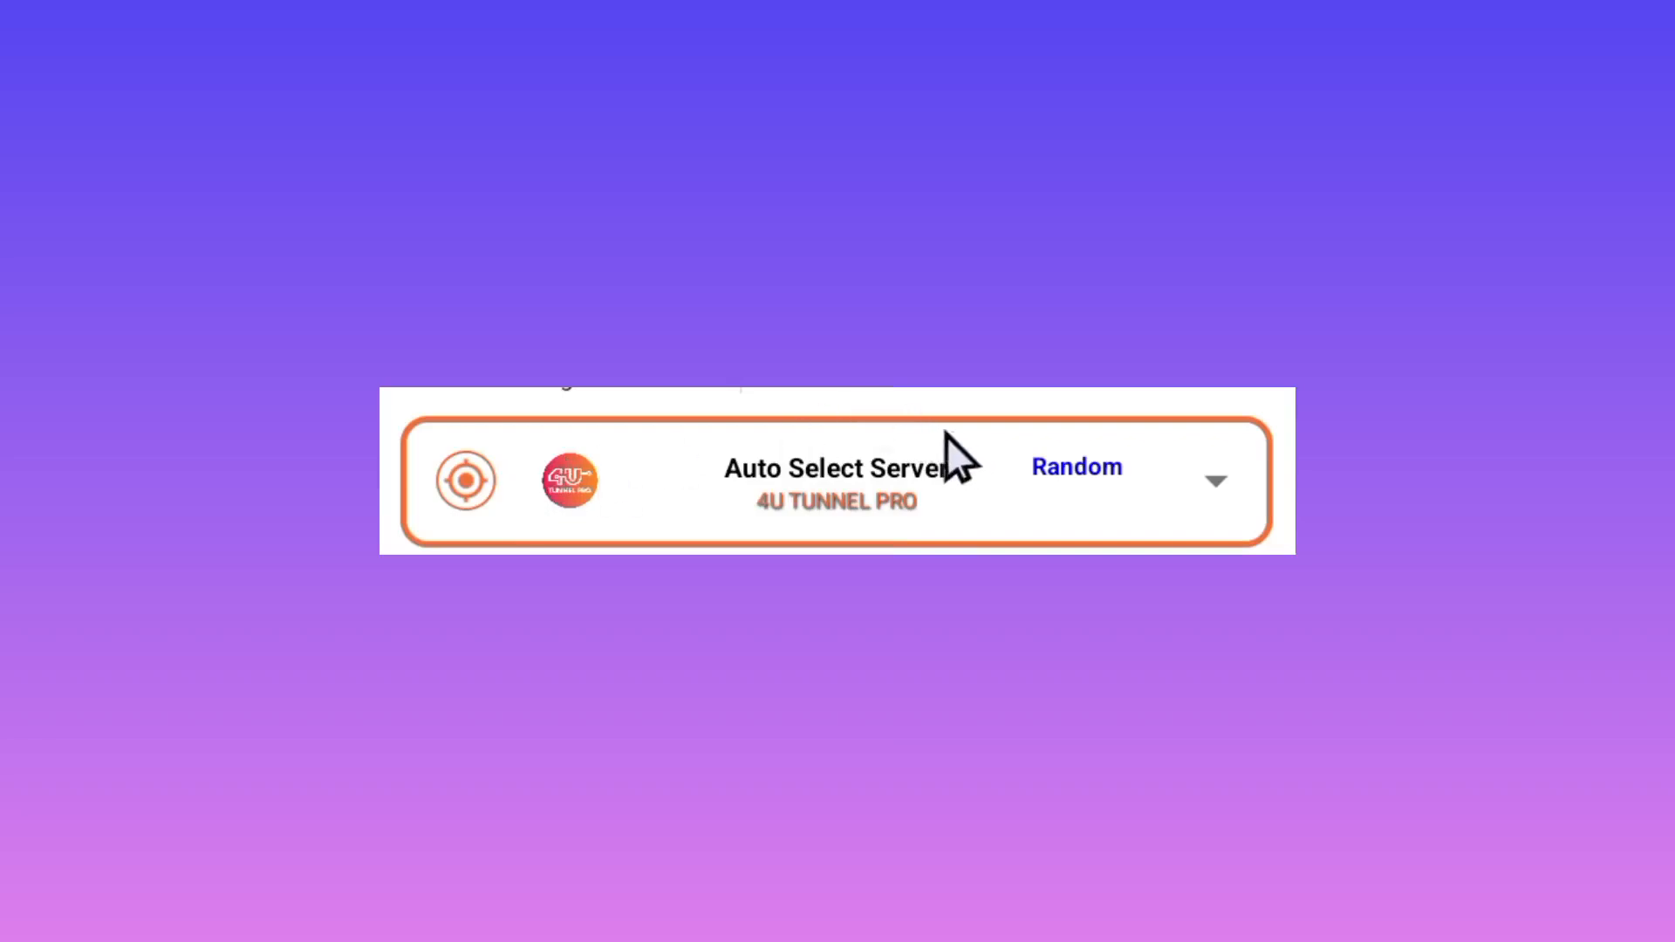
mouse_move(882, 440)
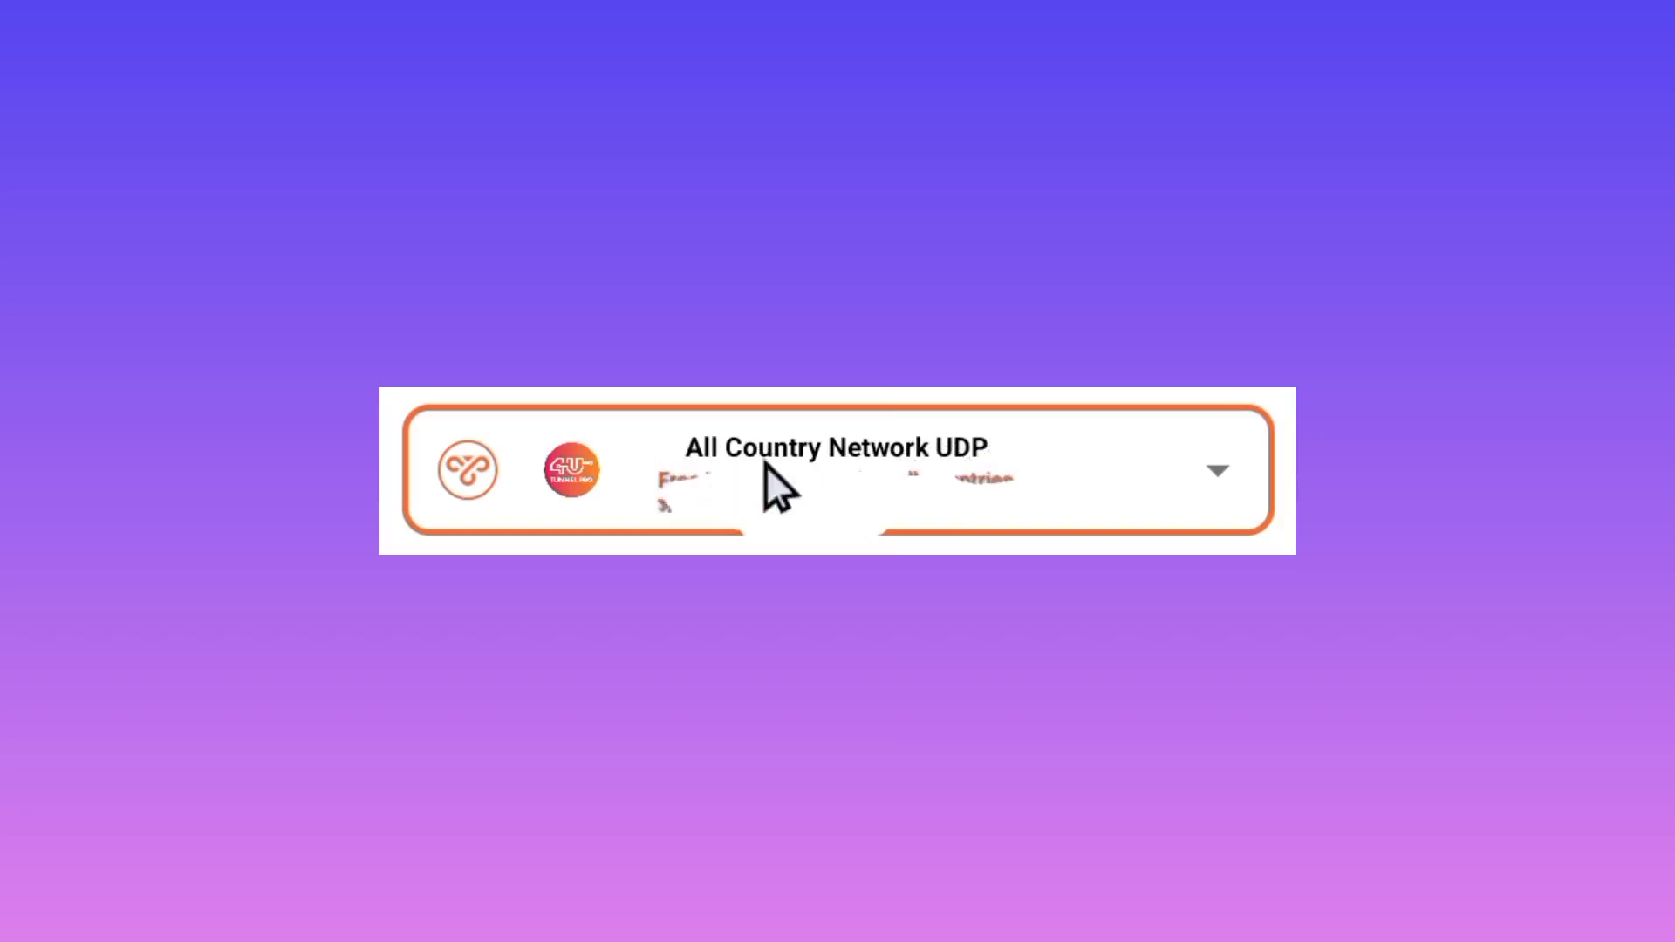
mouse_move(935, 462)
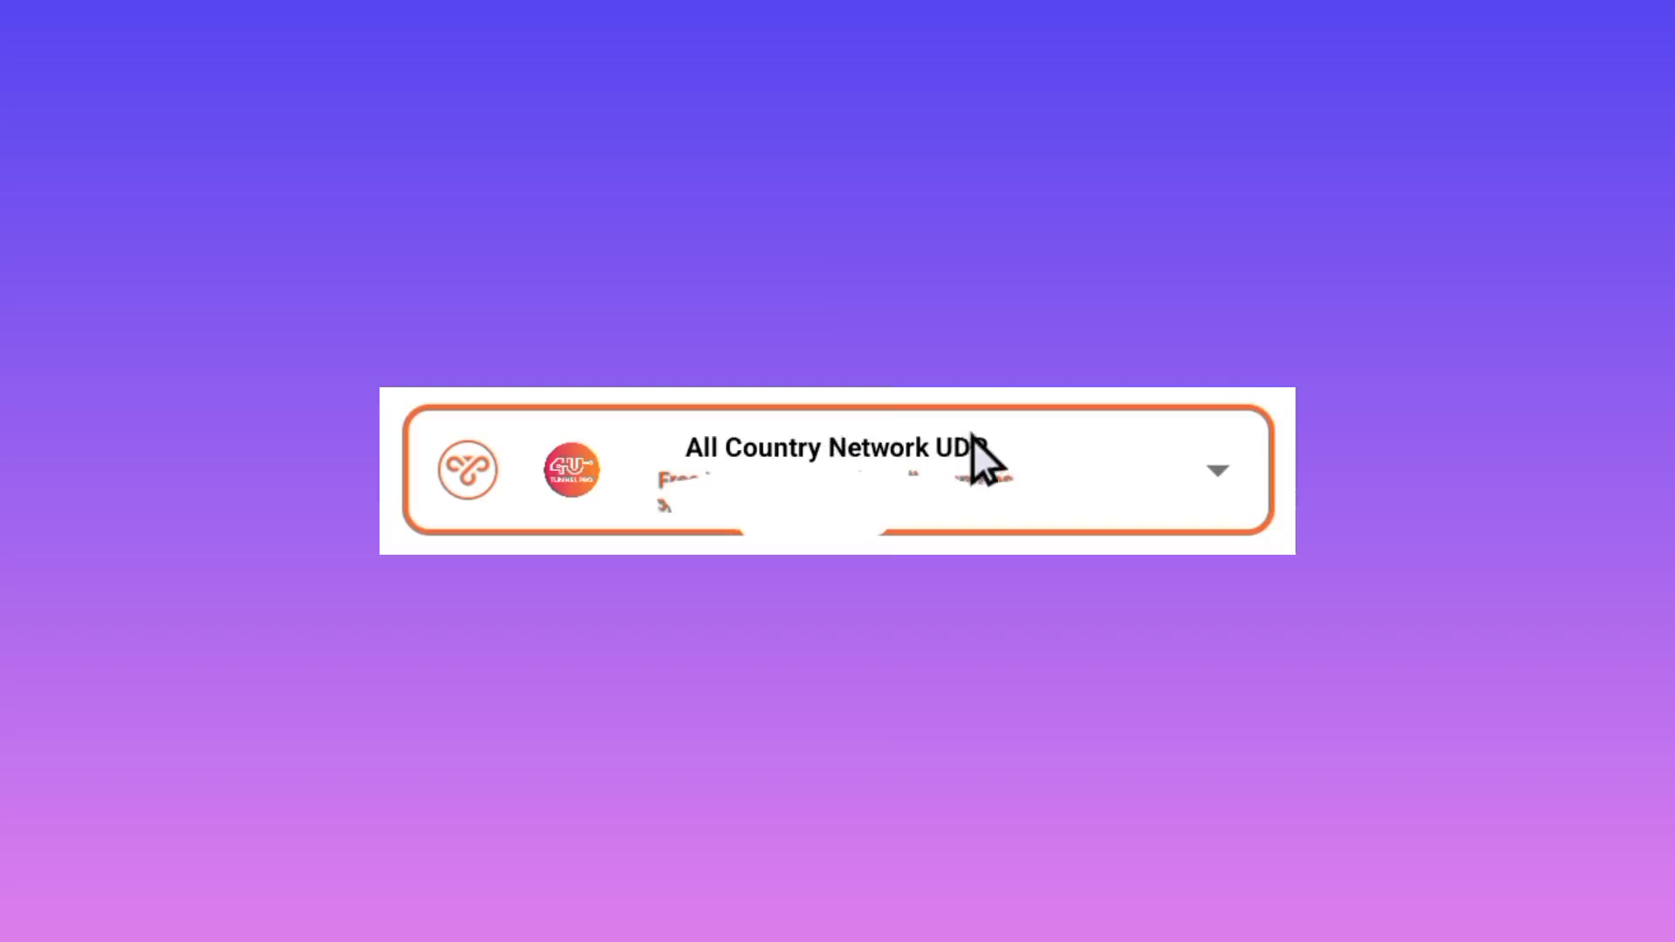
mouse_move(987, 468)
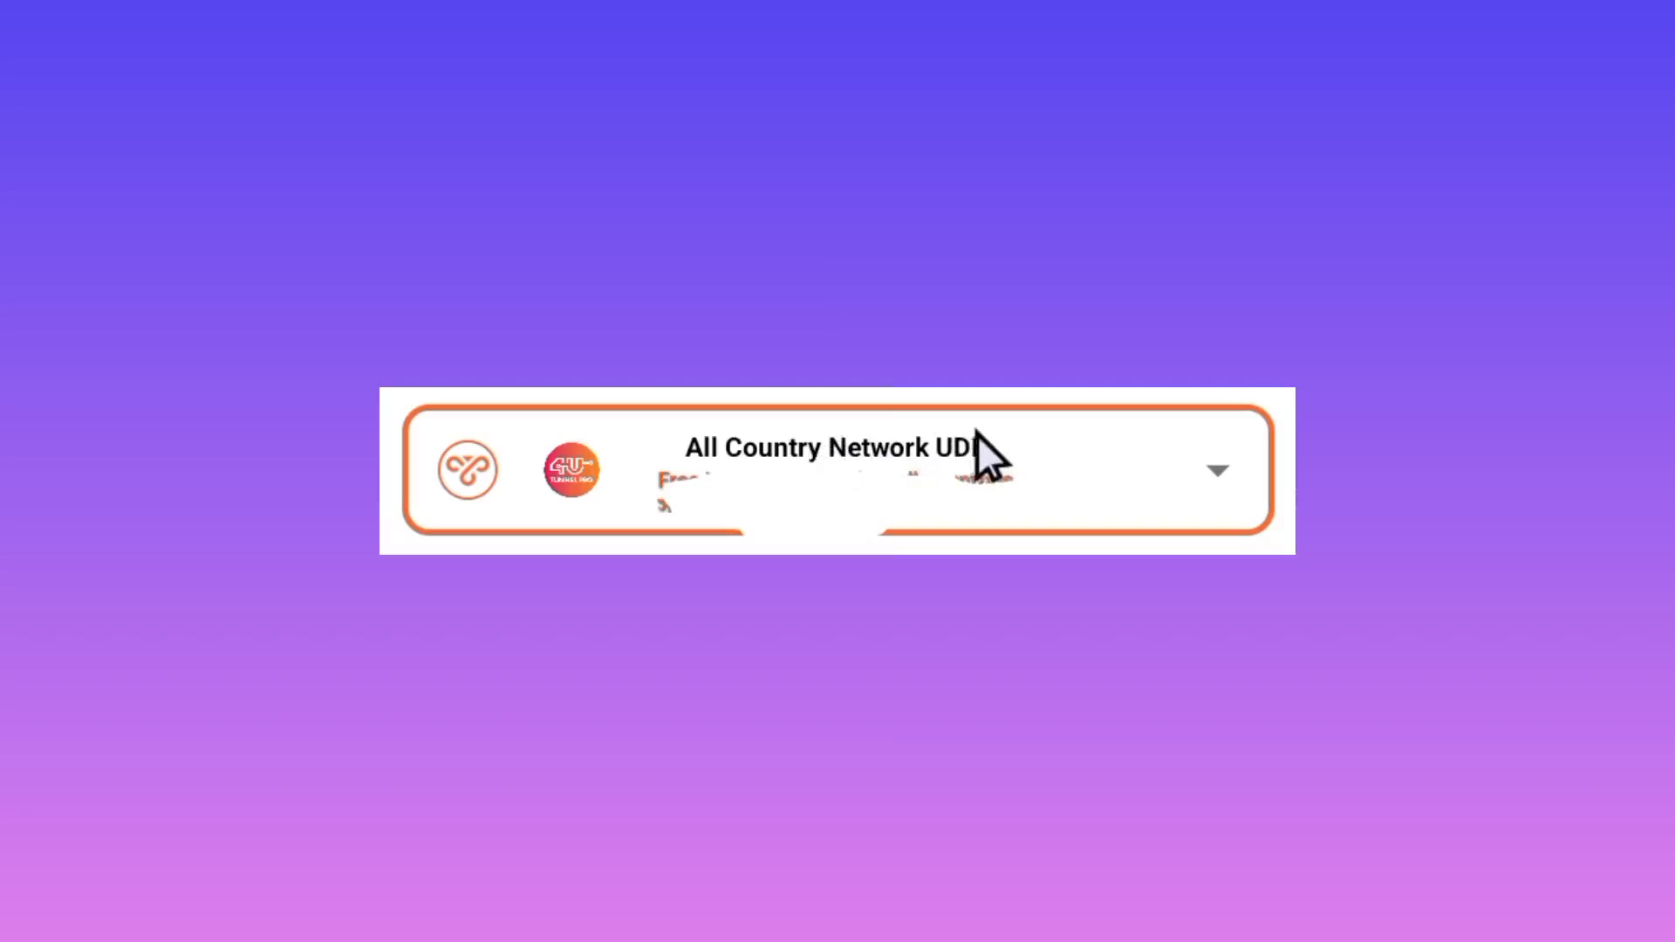